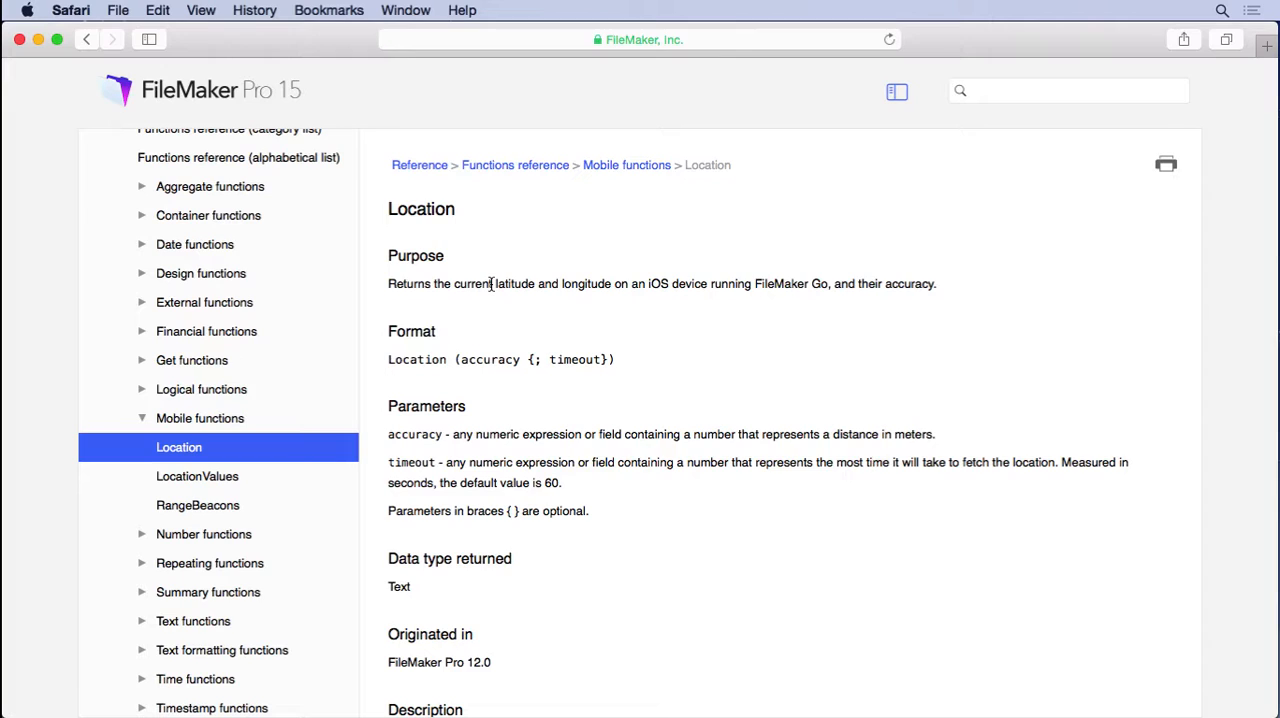
mouse_move(196, 476)
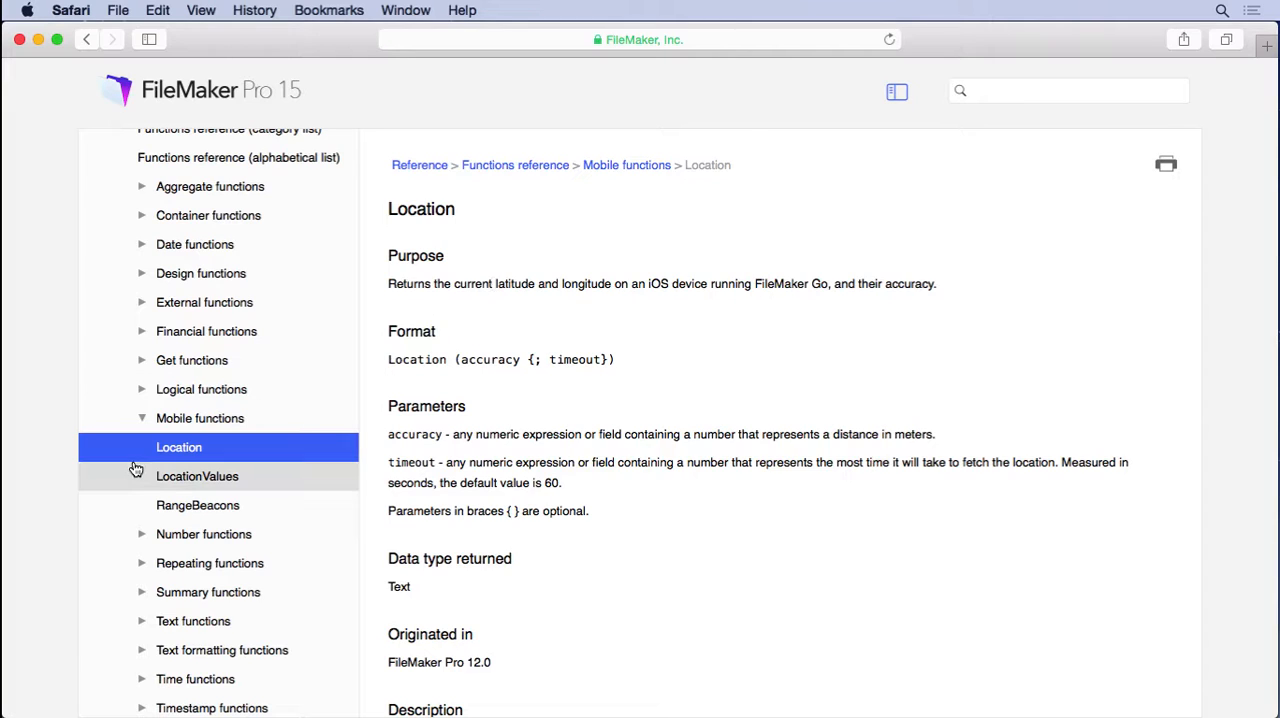
mouse_move(196, 448)
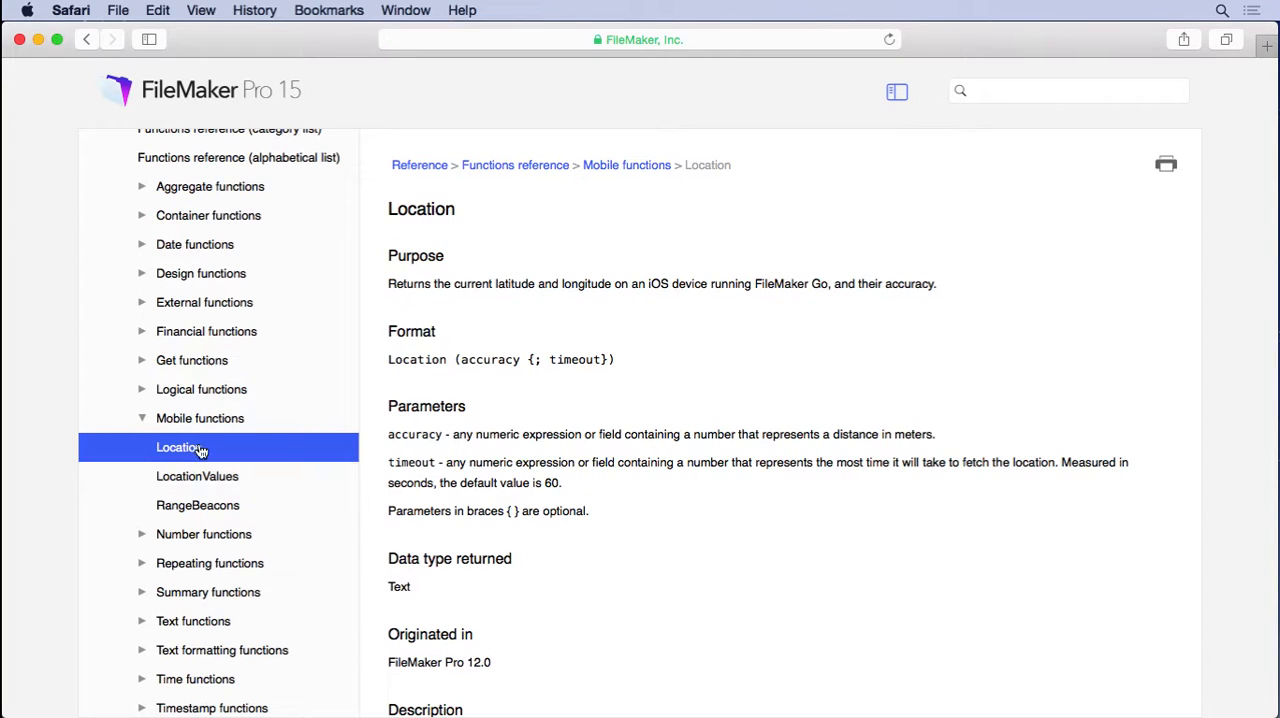
mouse_move(484, 302)
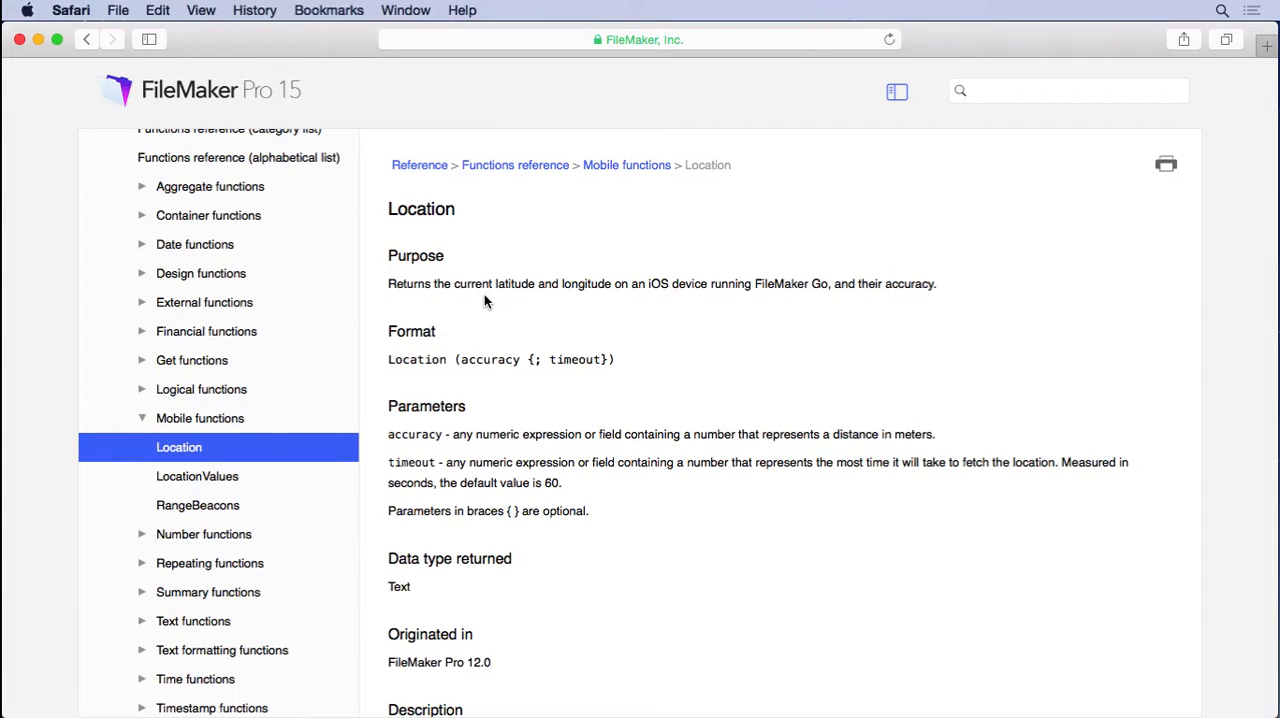
mouse_move(604, 288)
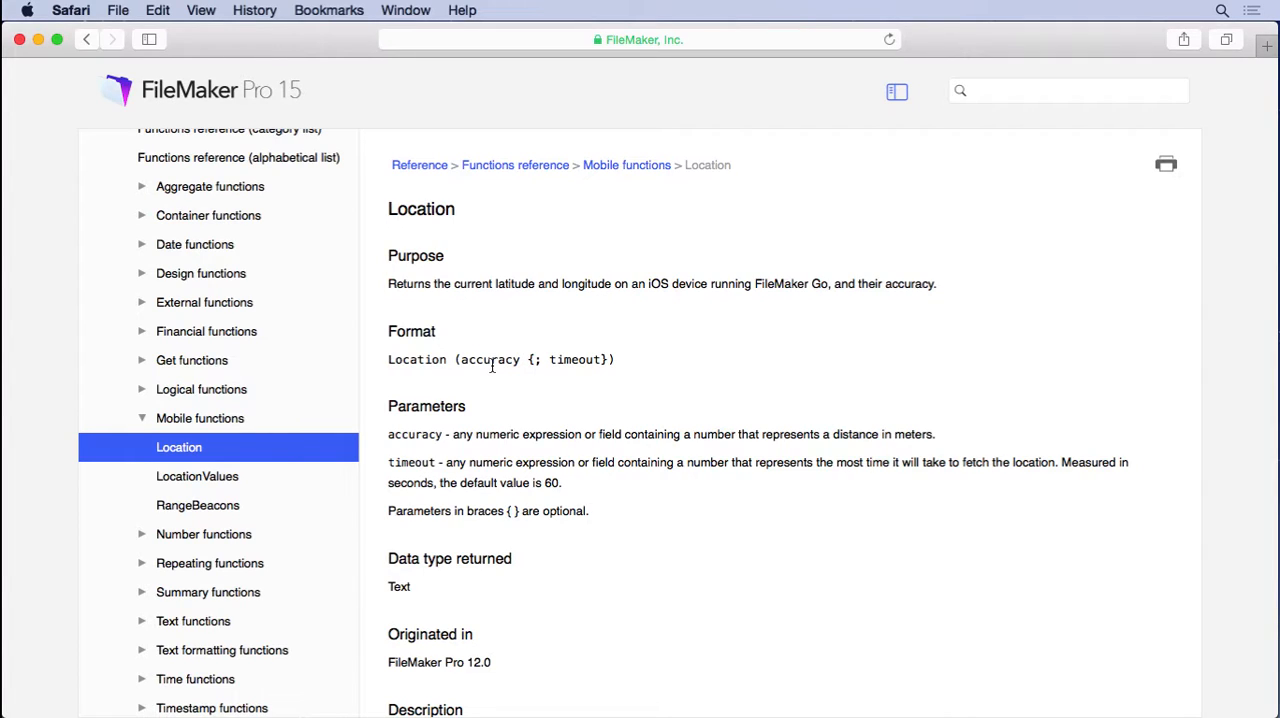
mouse_move(538, 362)
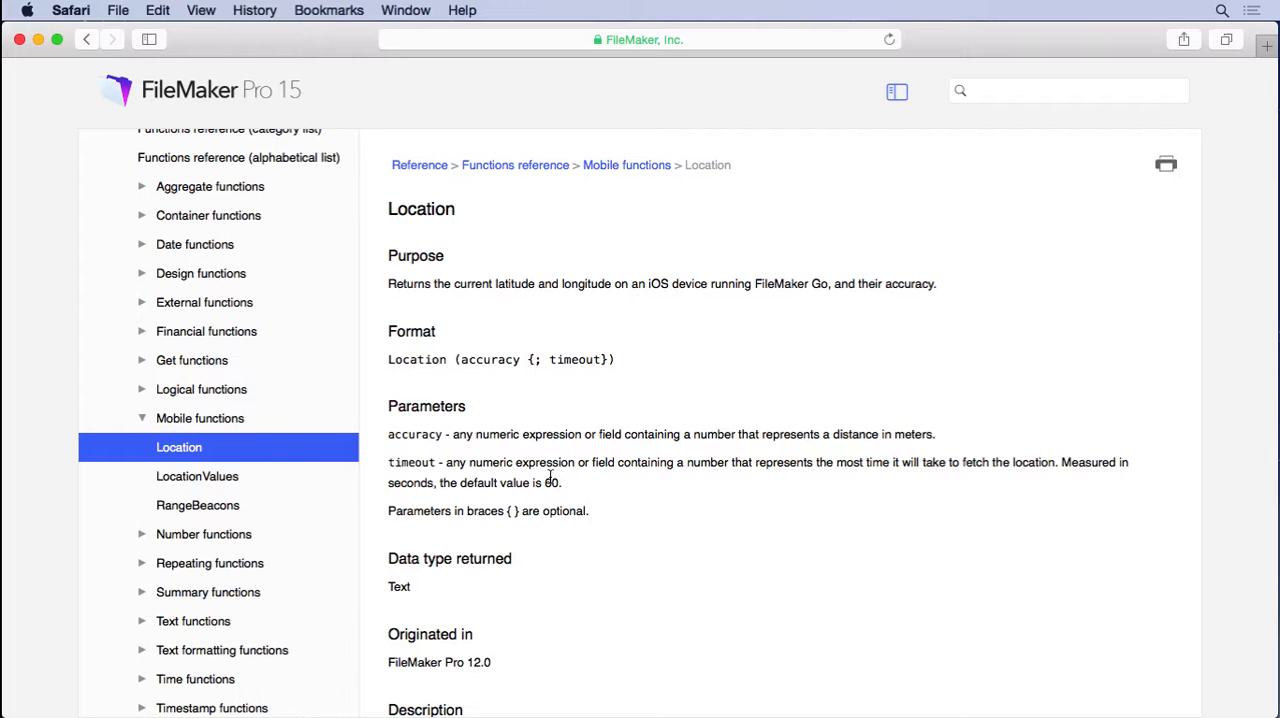
- Browse to the LocationValues entry under Mobile functions and read down its help page
scroll("down", 3)
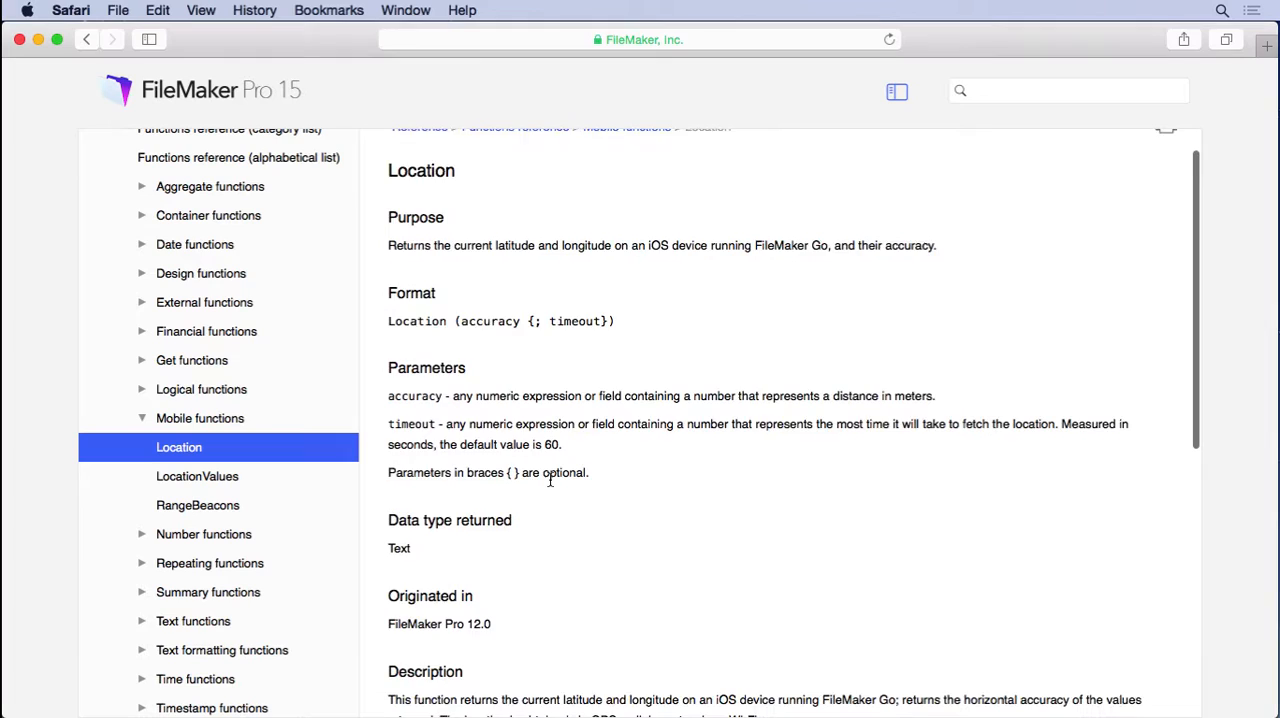
scroll("down", 3)
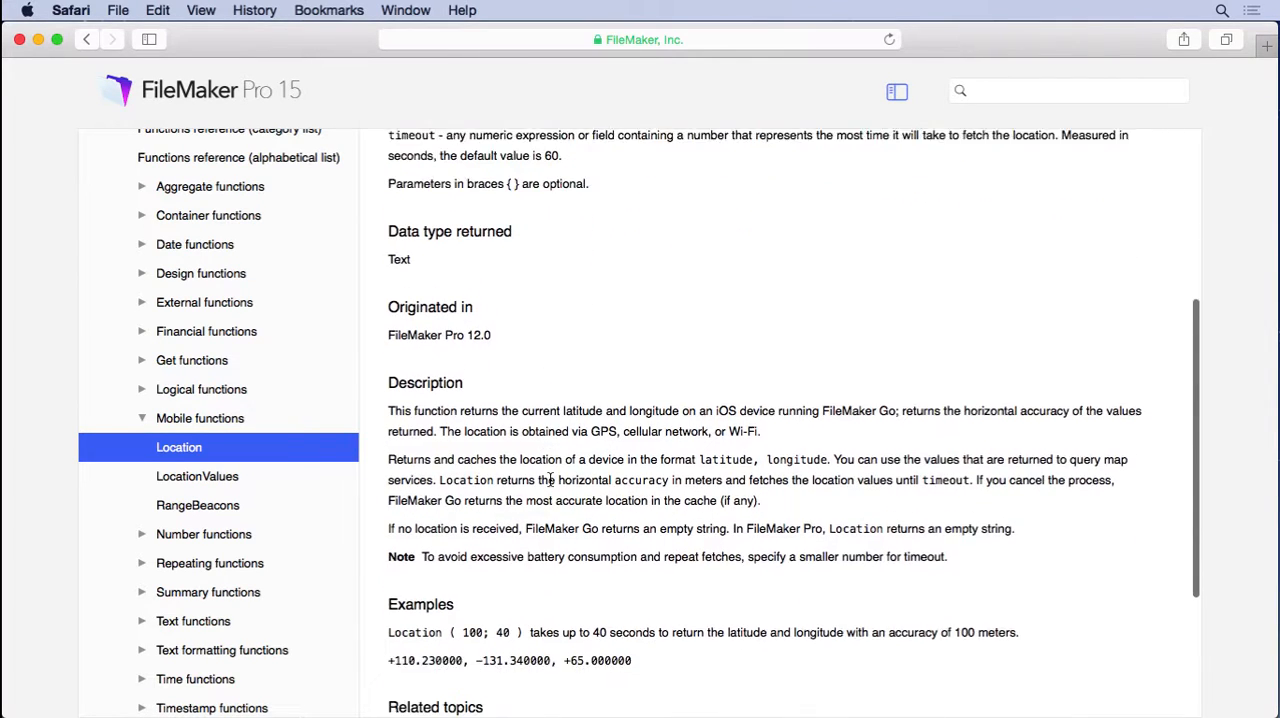
scroll("down", 3)
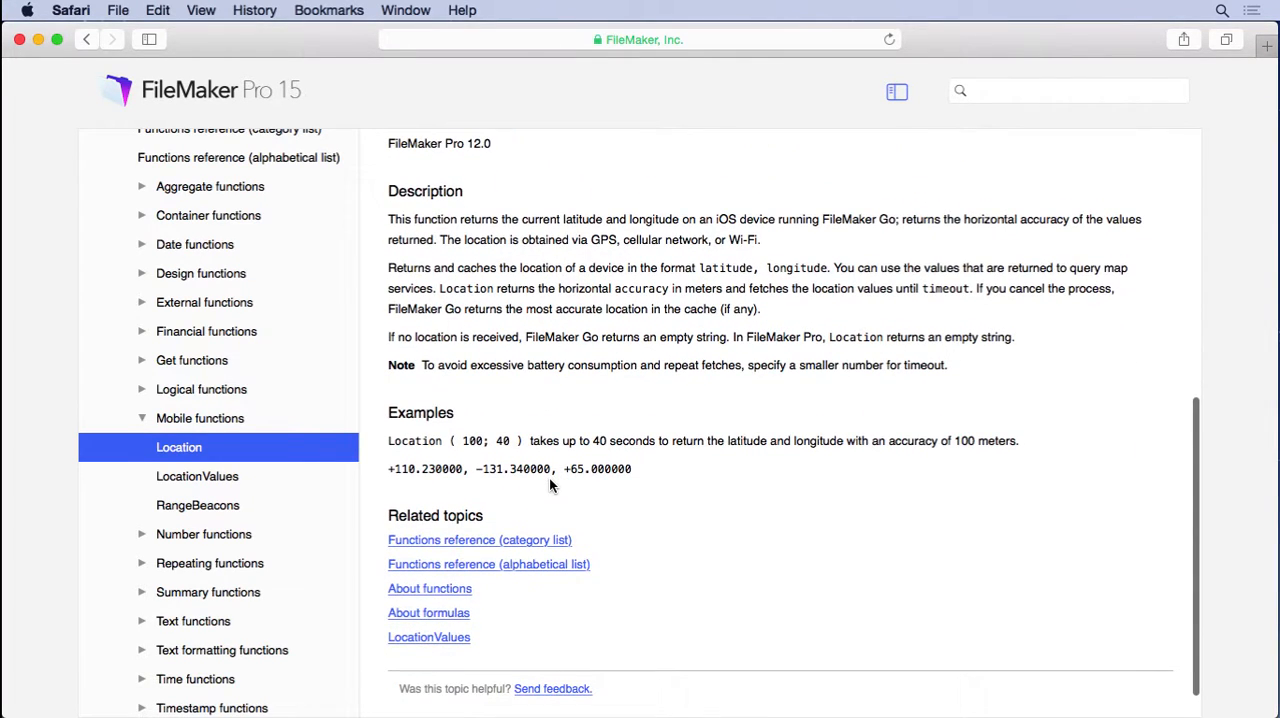
mouse_move(430, 482)
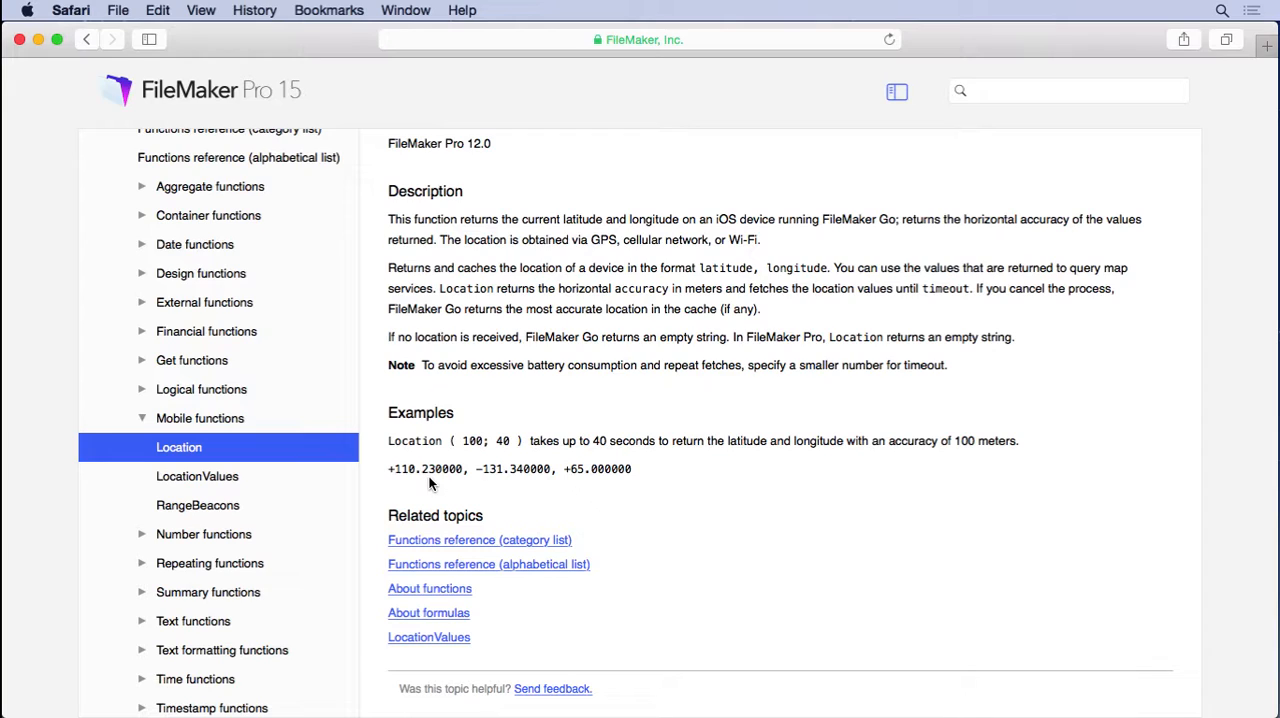
mouse_move(564, 480)
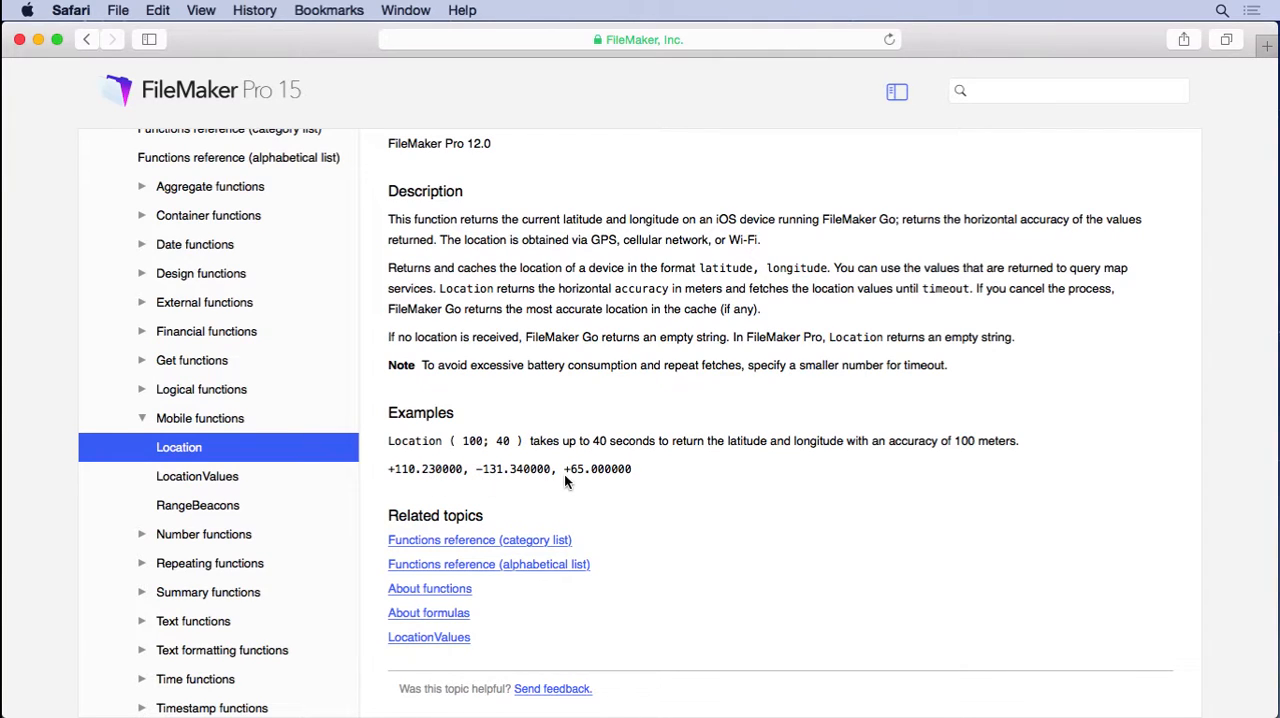
mouse_move(400, 454)
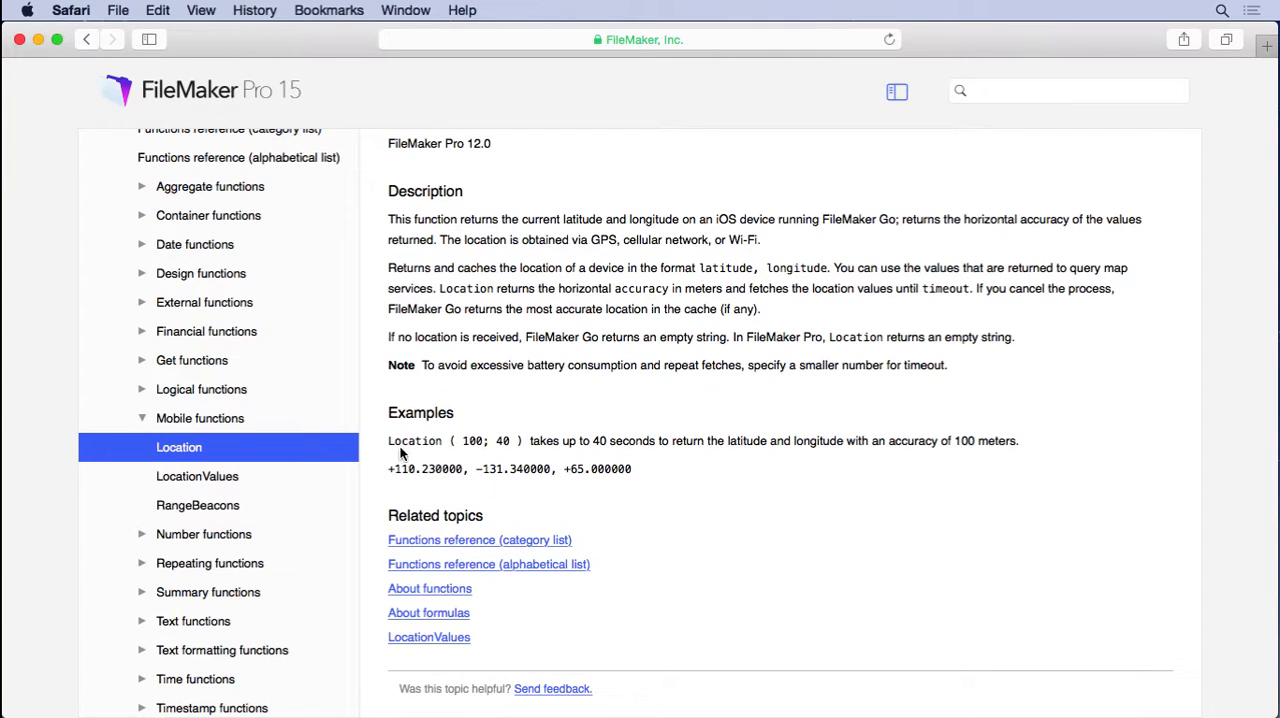
mouse_move(540, 476)
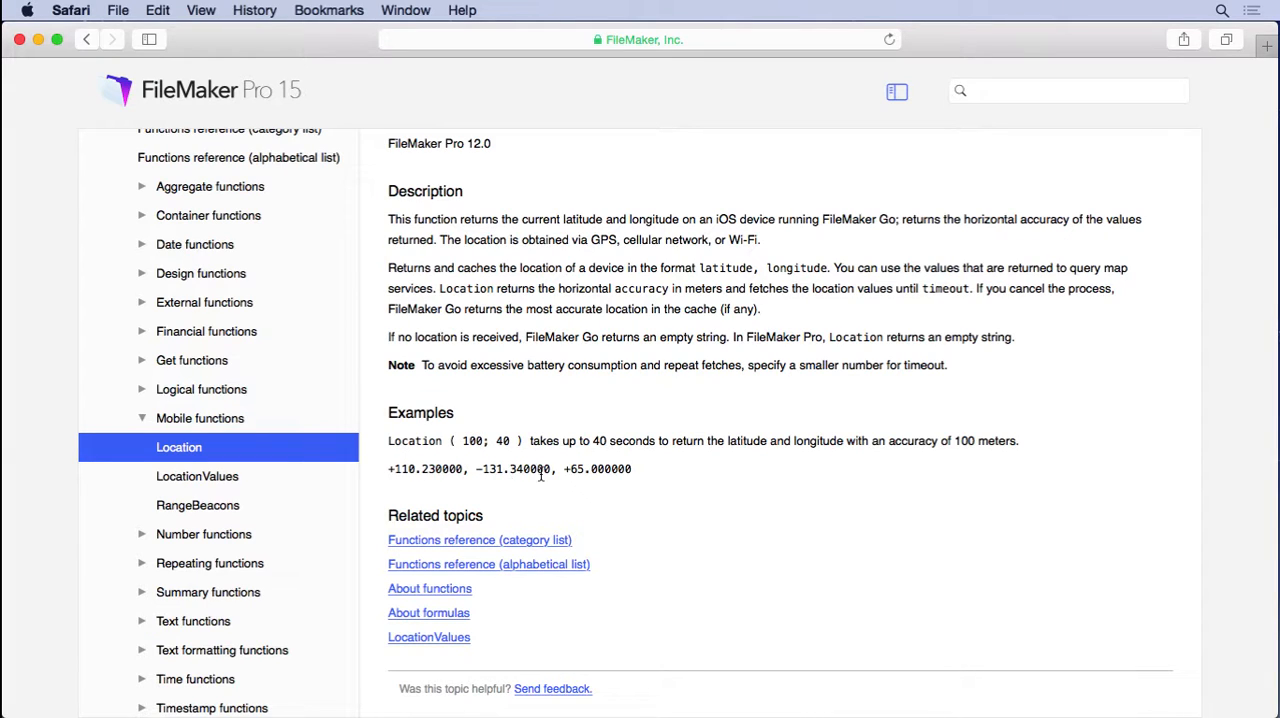
mouse_move(200, 476)
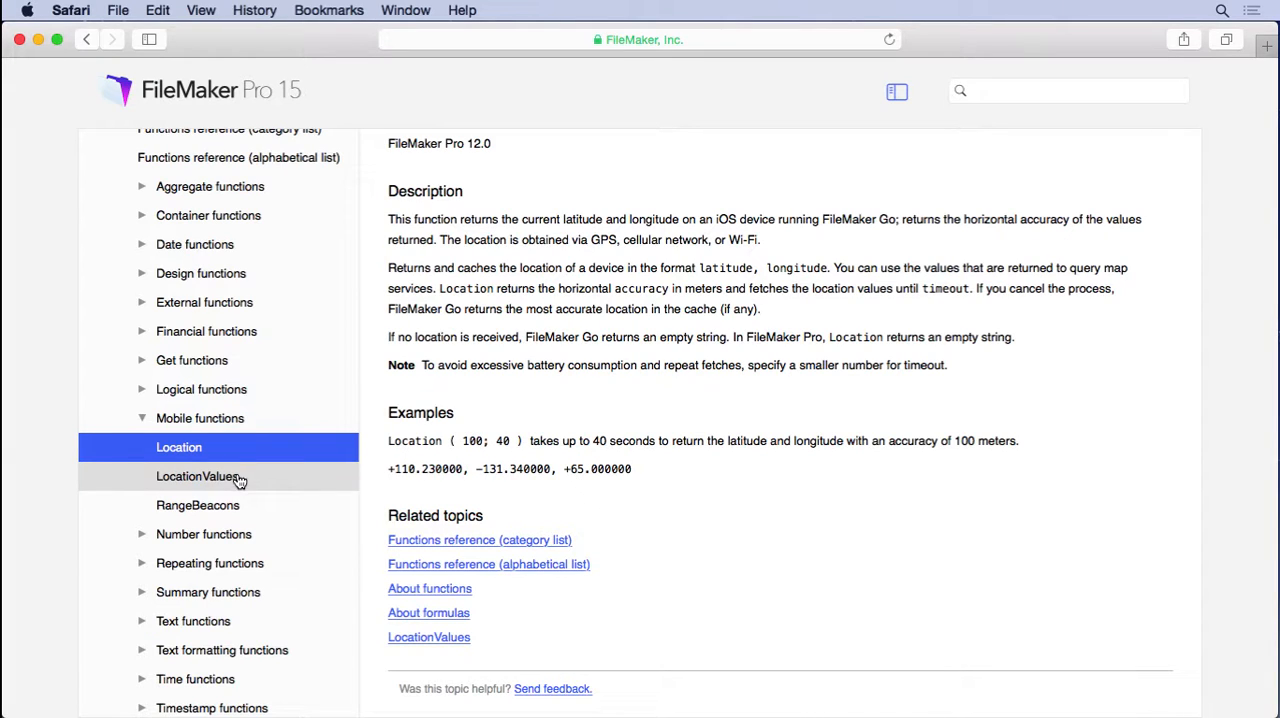
left_click(196, 476)
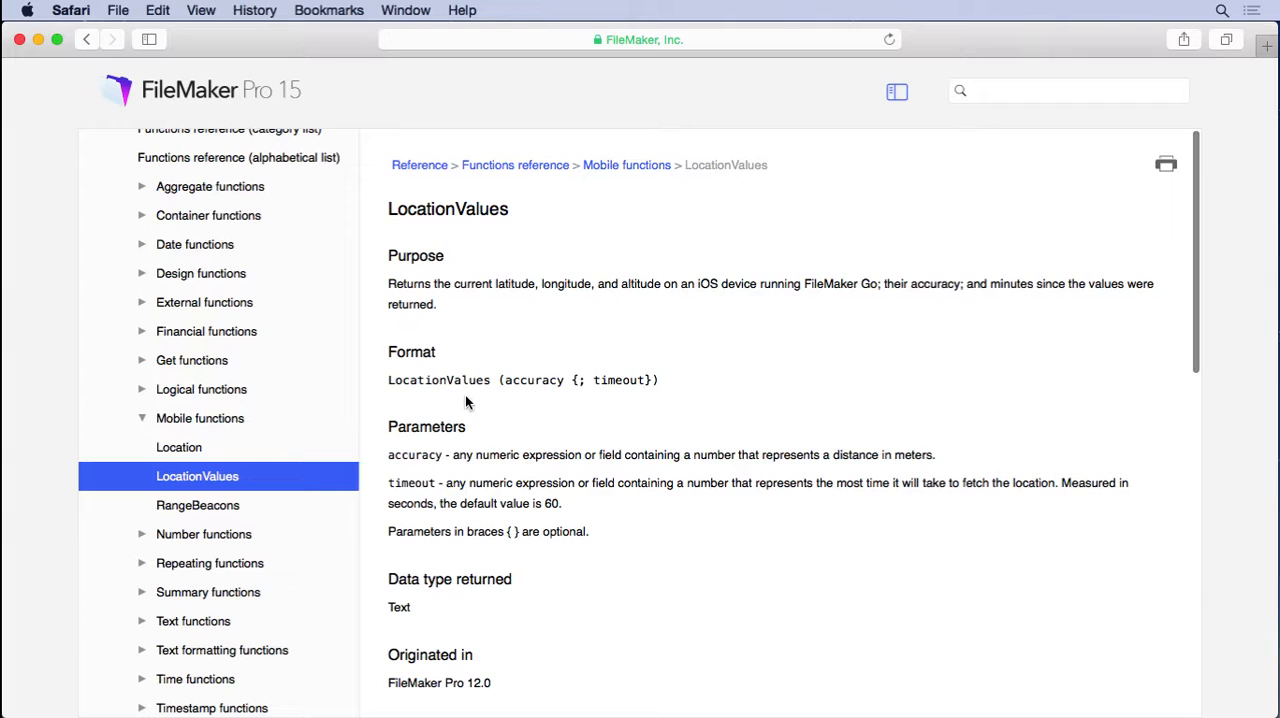
mouse_move(456, 380)
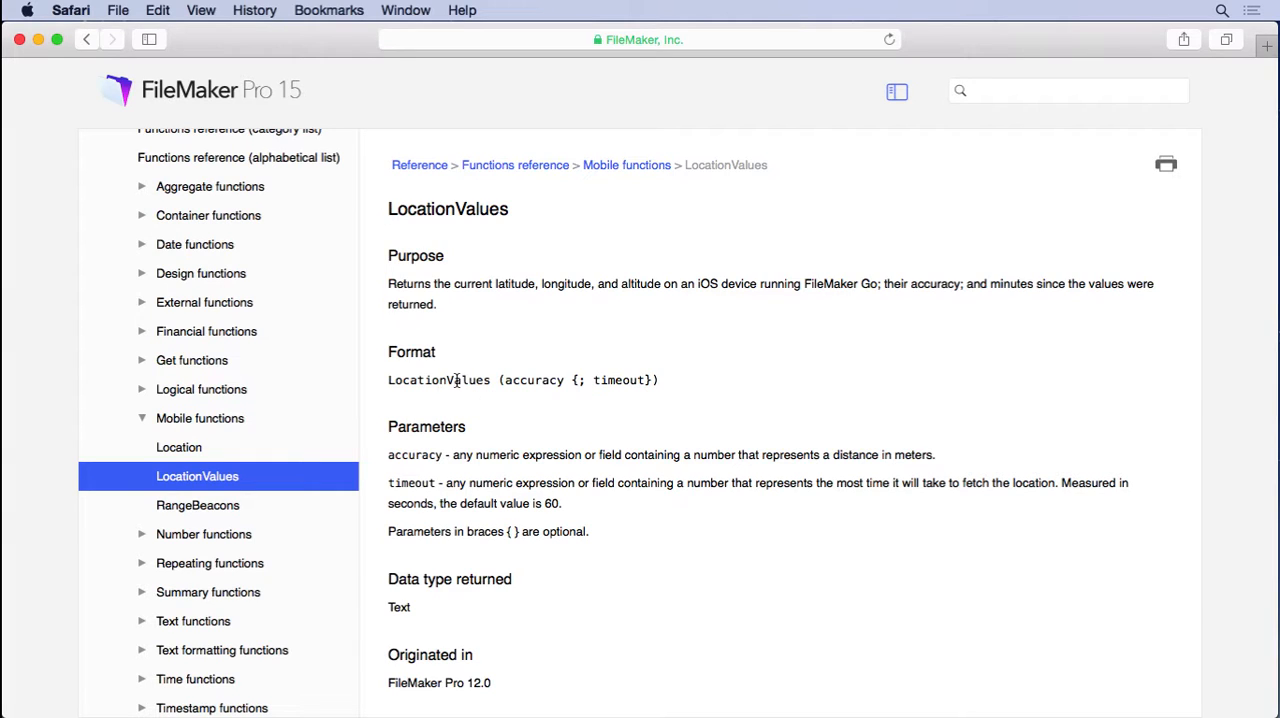
mouse_move(530, 380)
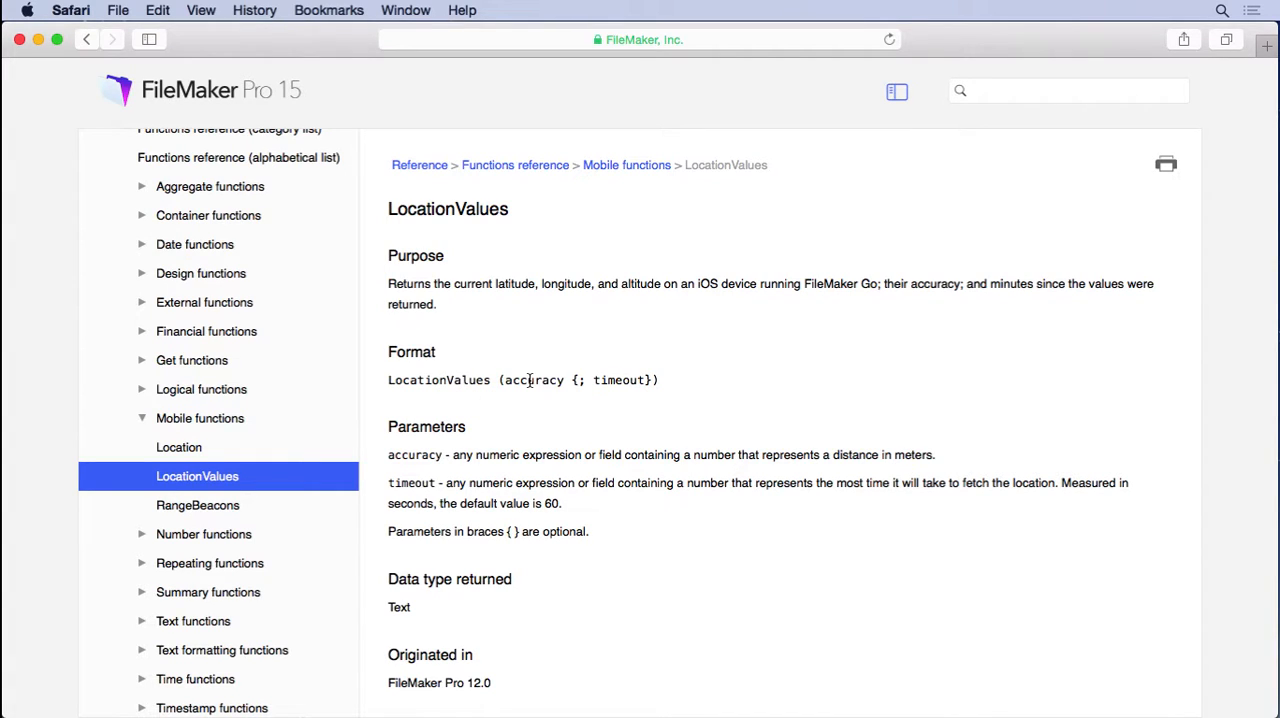
scroll("down", 3)
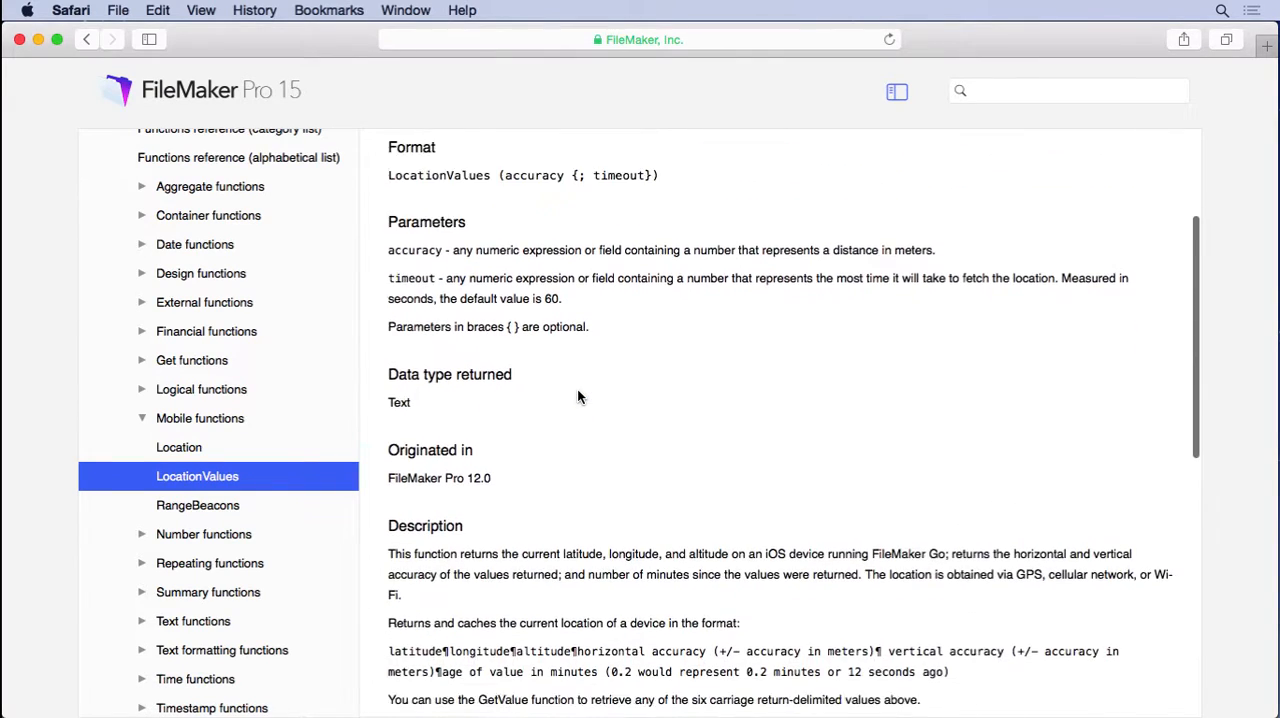
scroll("down", 3)
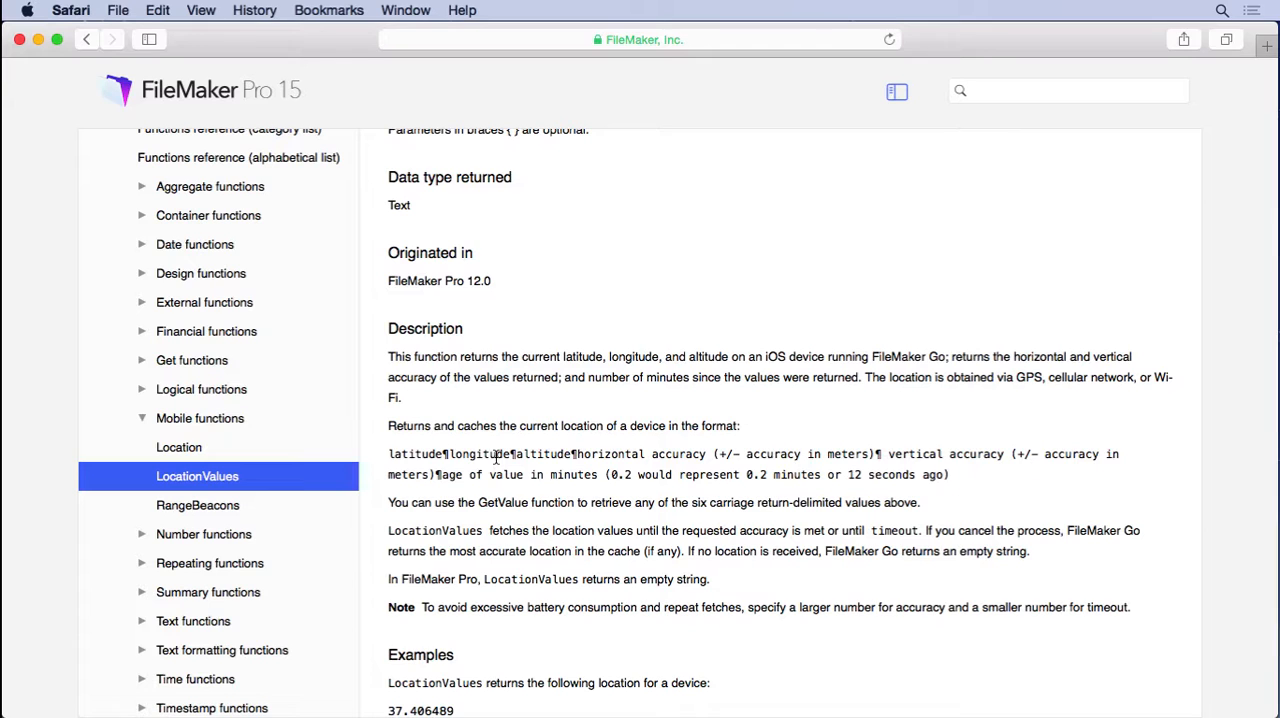
mouse_move(196, 244)
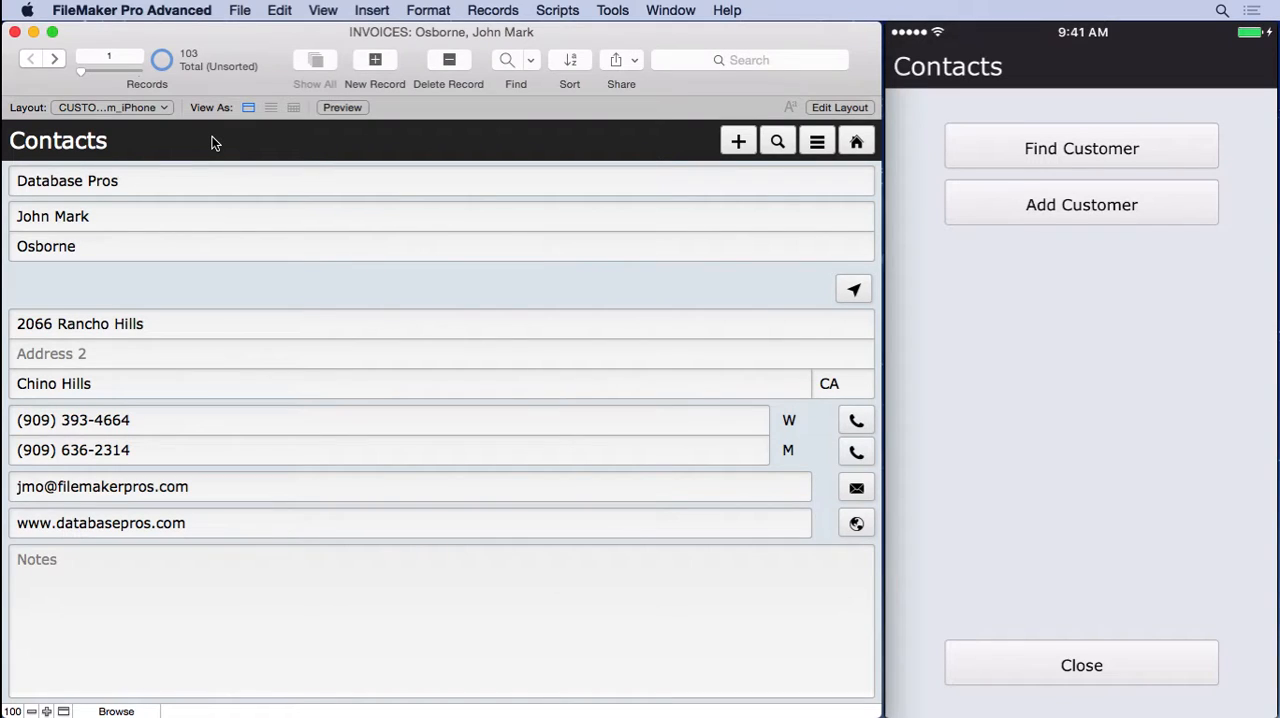
mouse_move(548, 4)
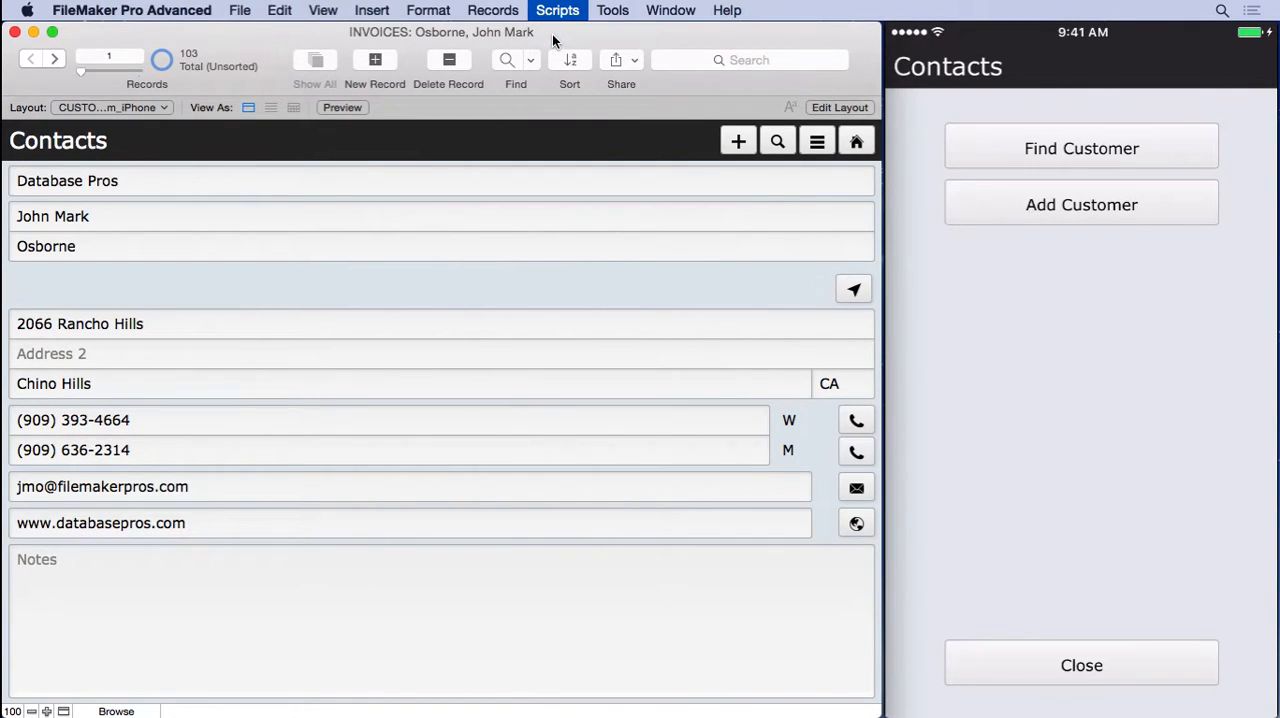
- Open the Address (GPS) script in Script Workspace and review its Set Error Capture and $Location steps
left_click(556, 10)
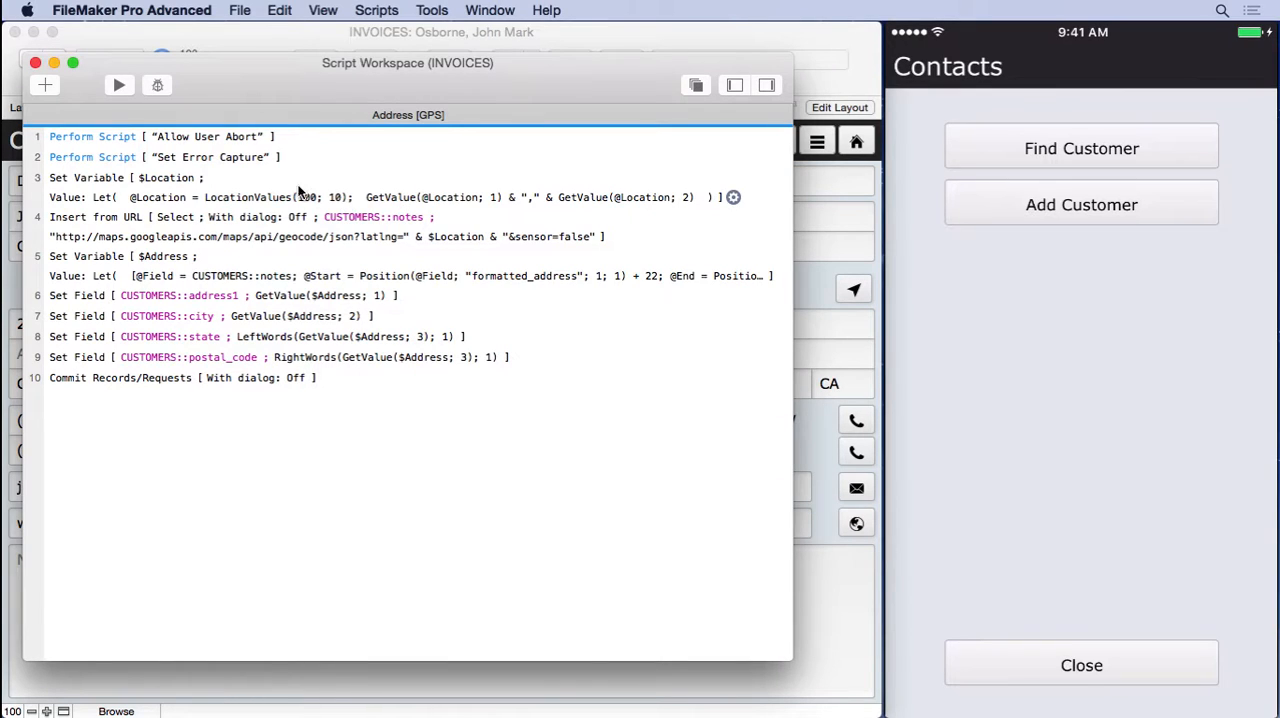
double_click(208, 156)
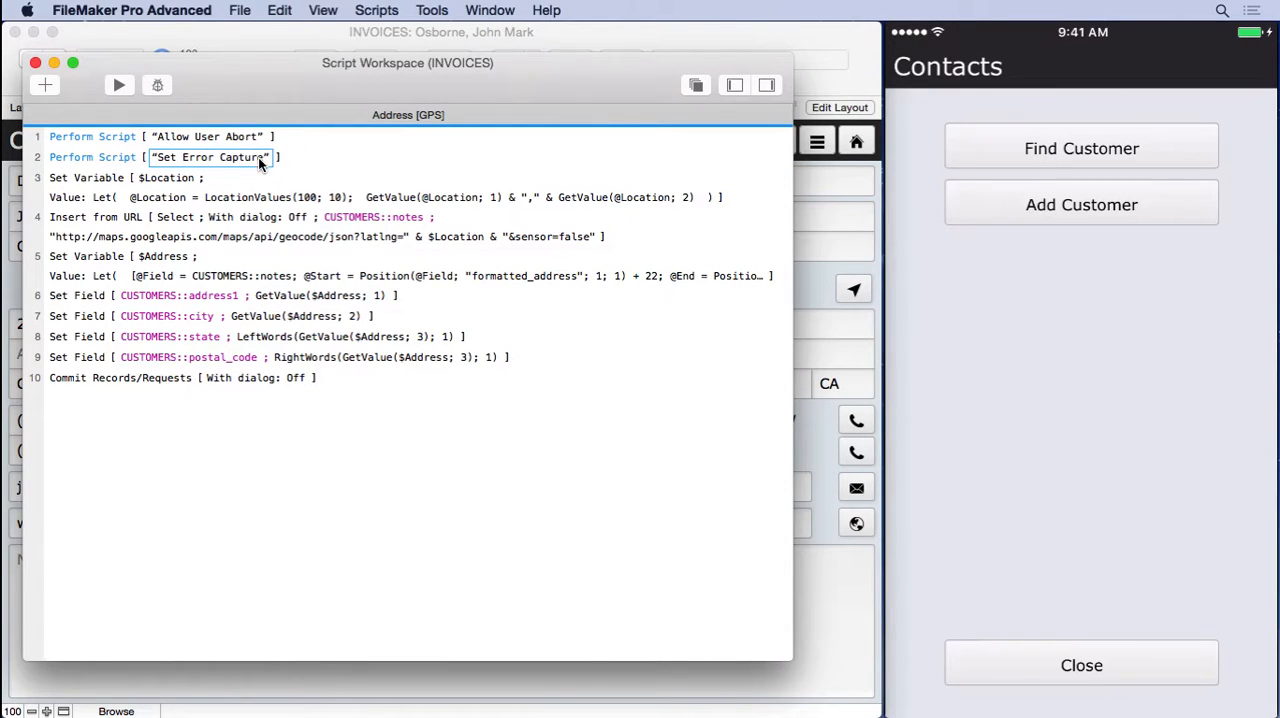
left_click(128, 198)
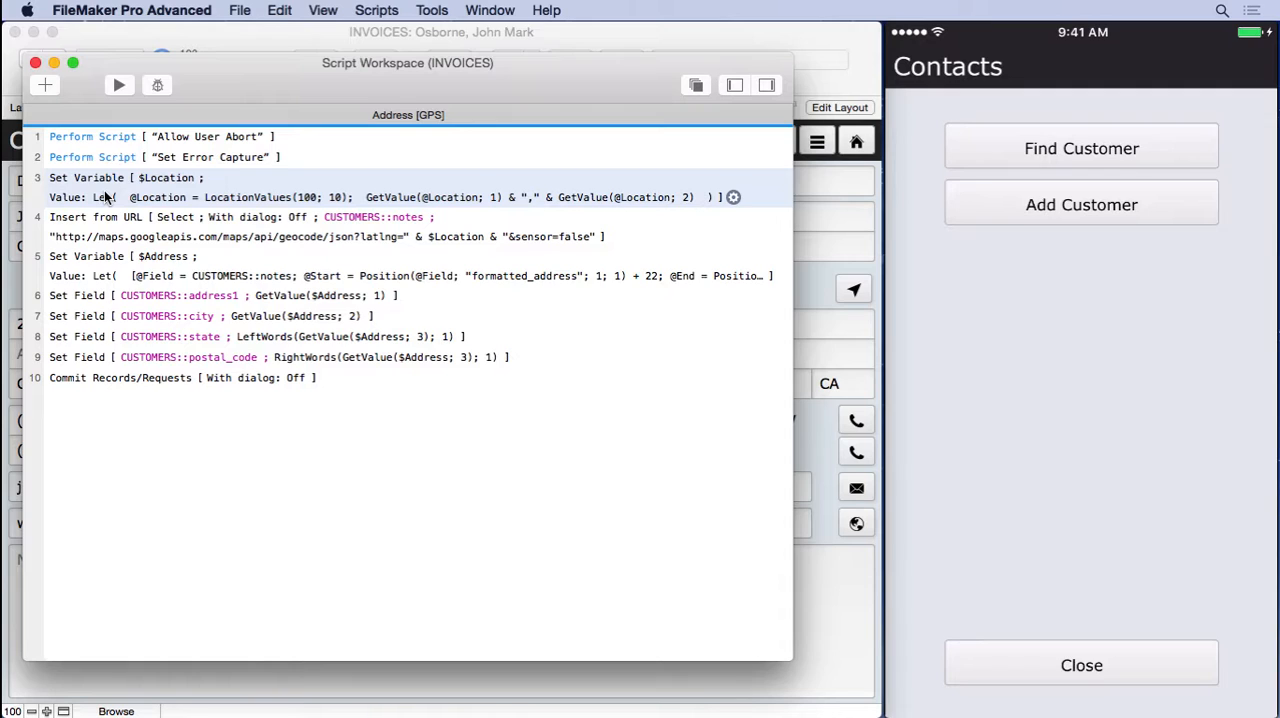
double_click(210, 156)
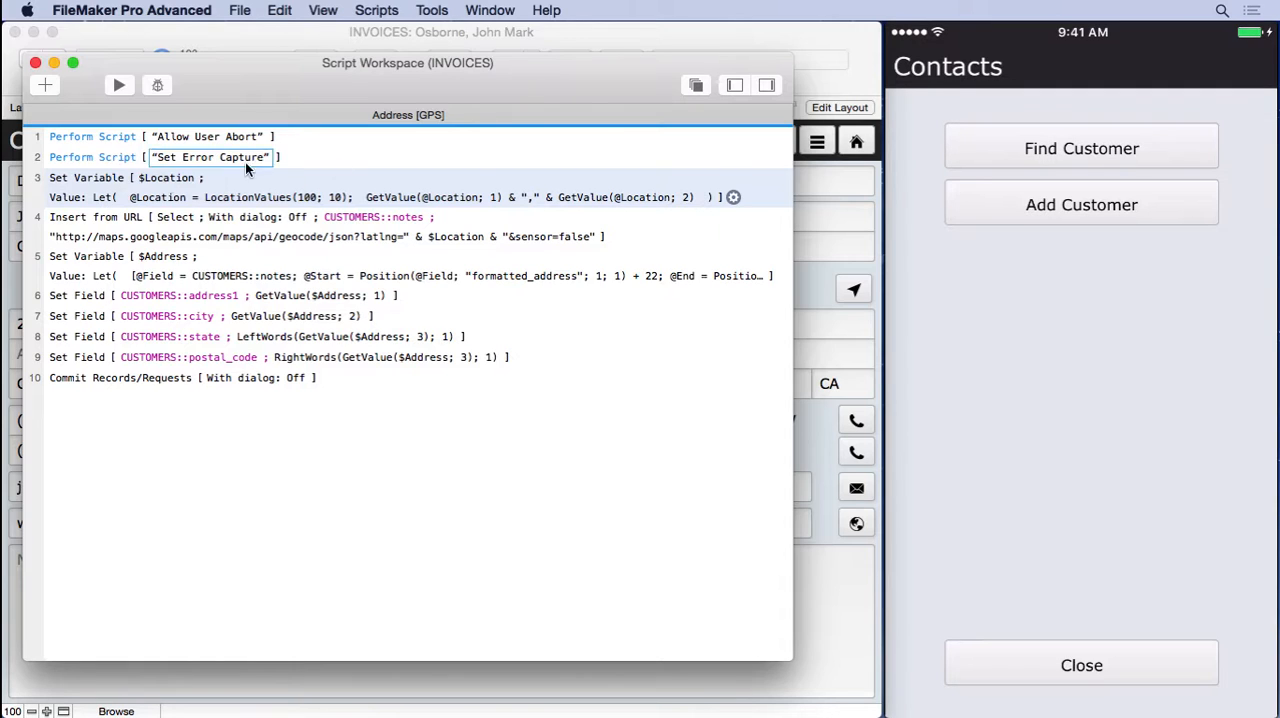
- Review the $Location Set Variable calculation with its LocationValues(100; 10) call and close it unchanged
double_click(130, 176)
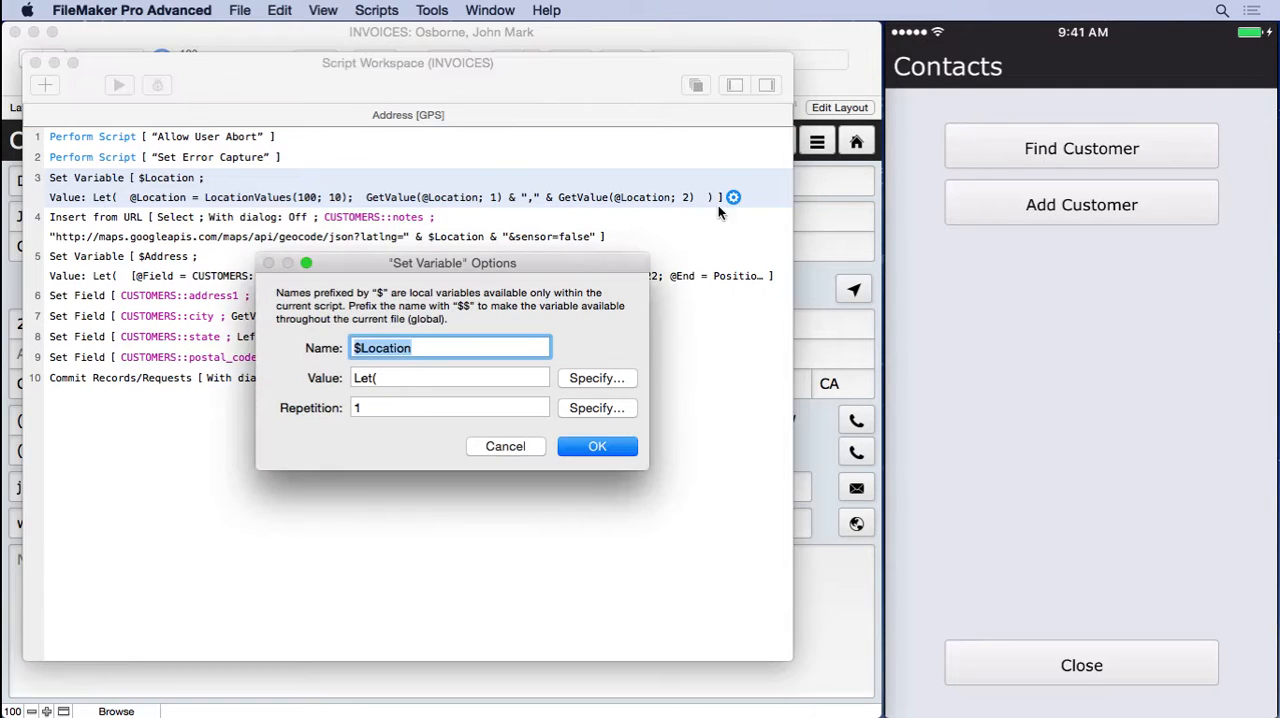
mouse_move(596, 378)
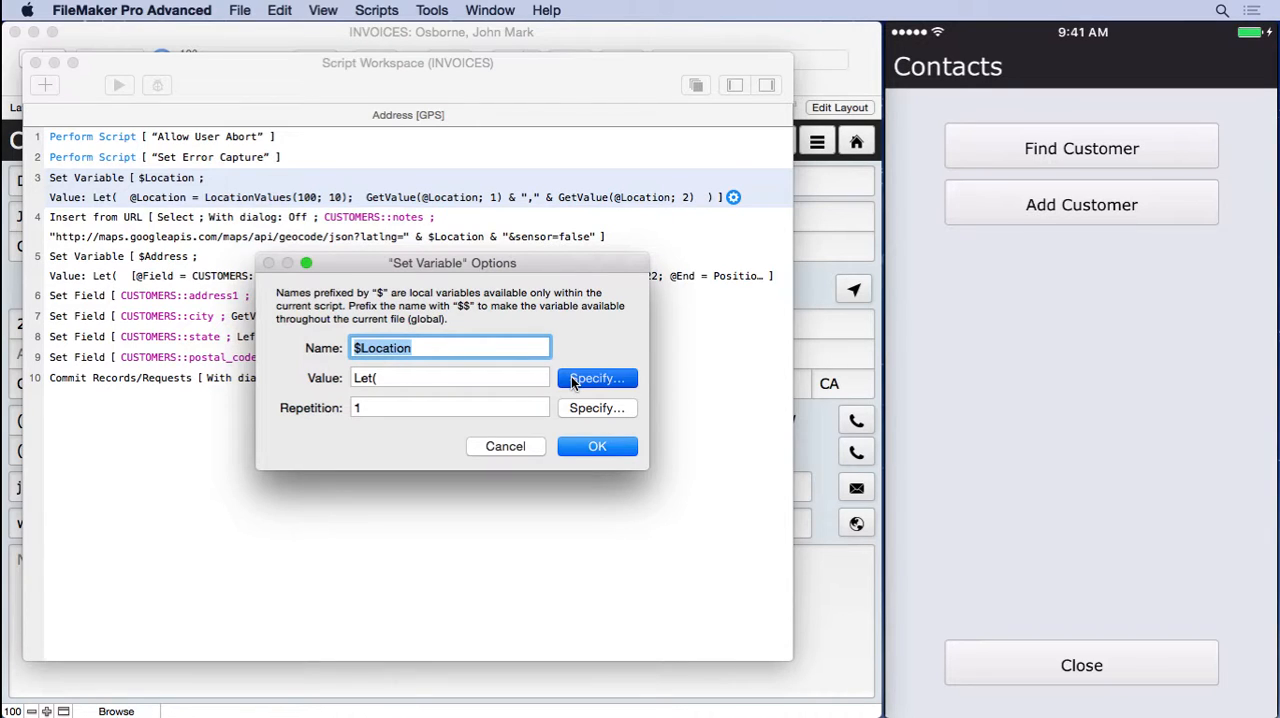
left_click(596, 378)
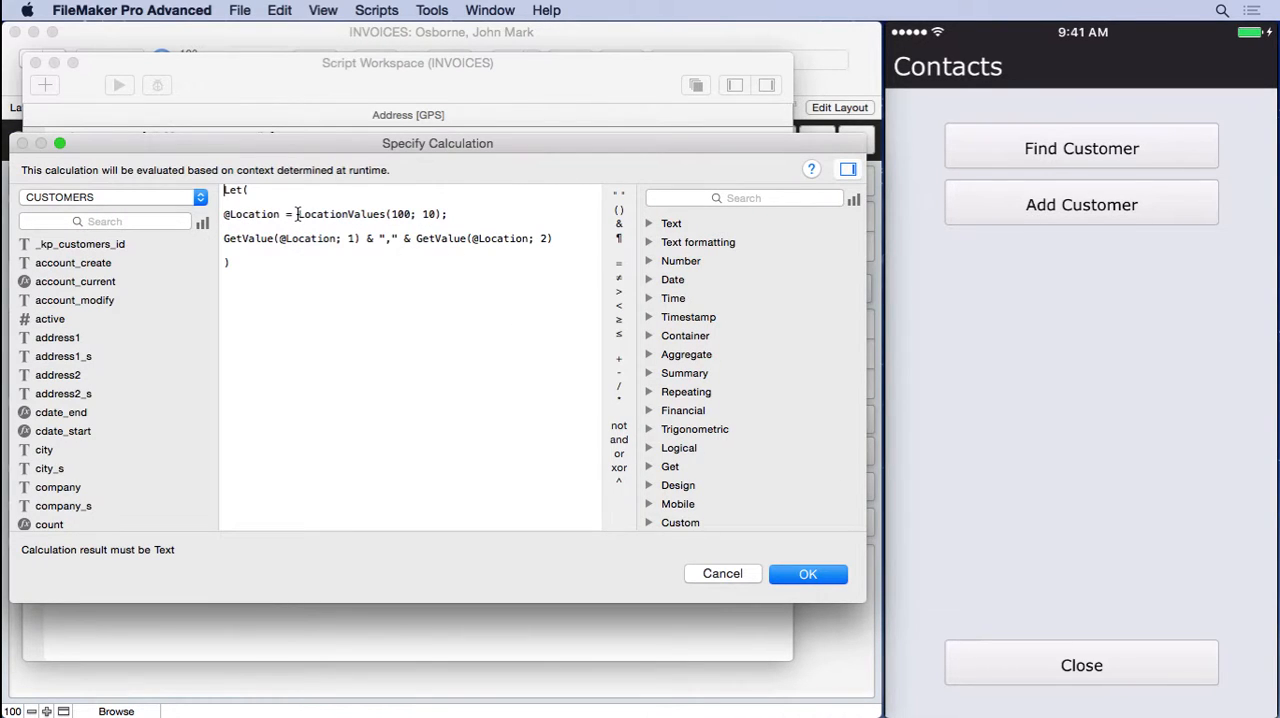
double_click(340, 214)
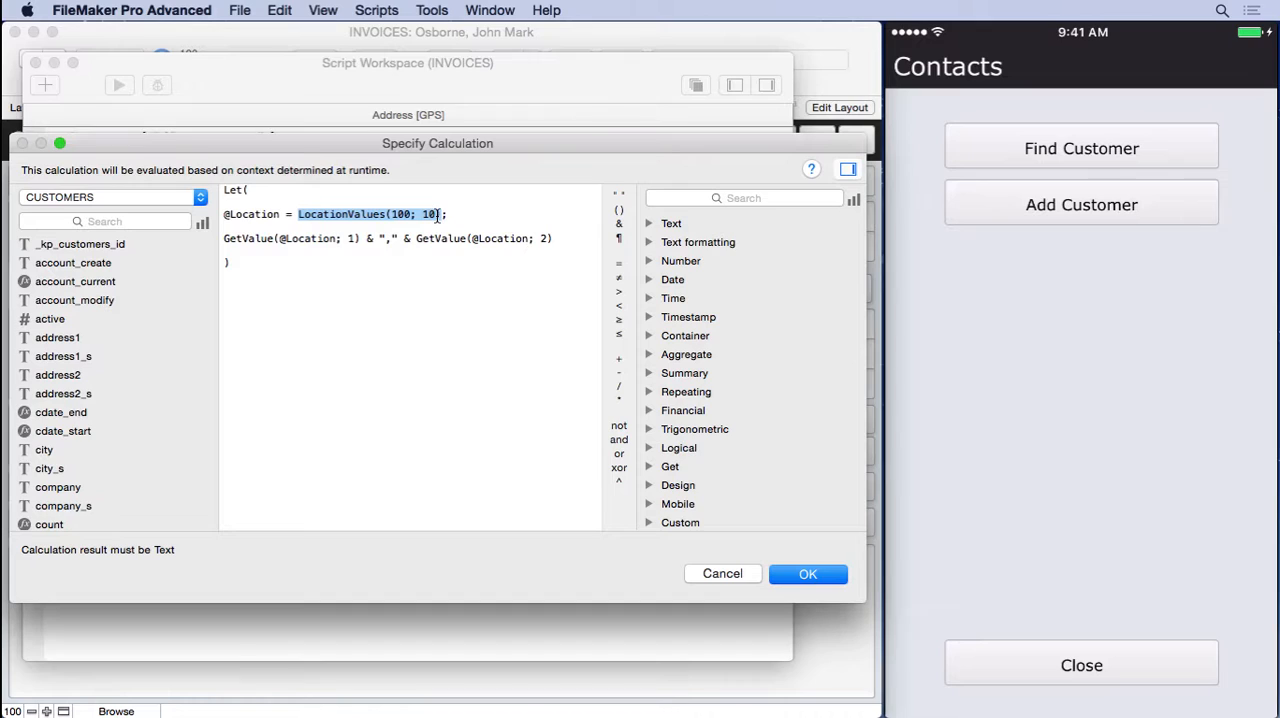
left_click(448, 212)
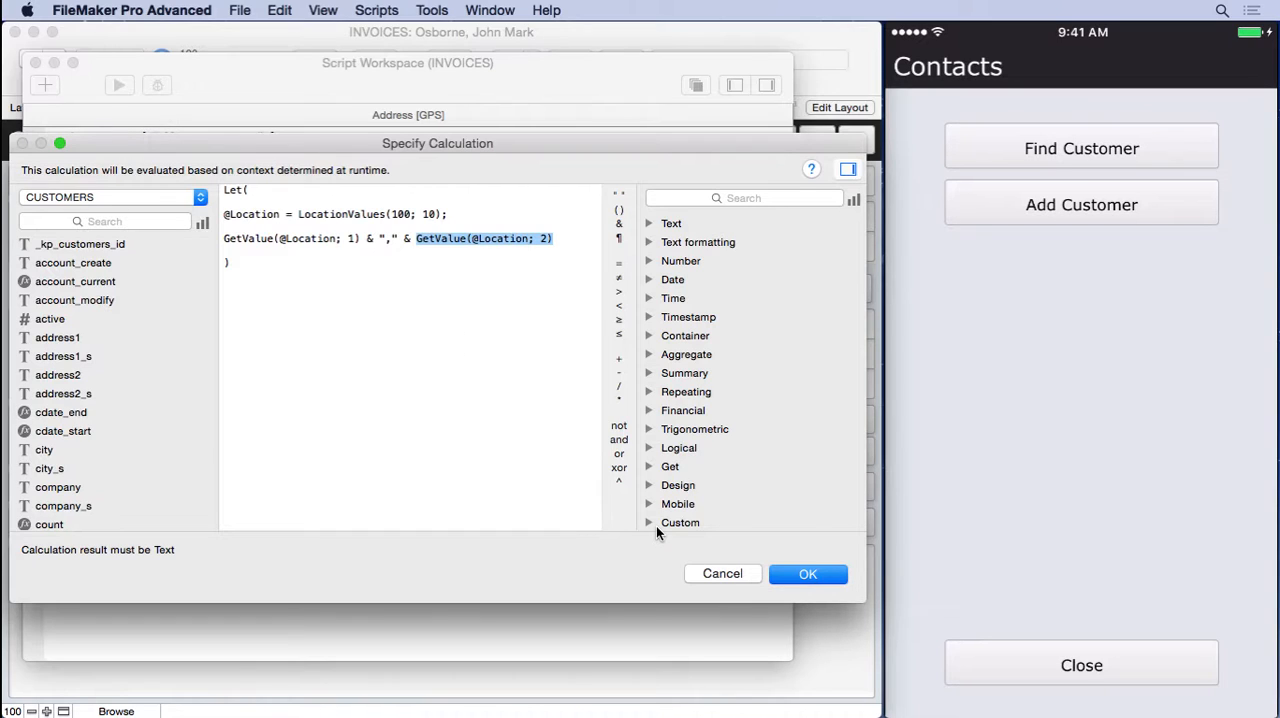
left_click(808, 572)
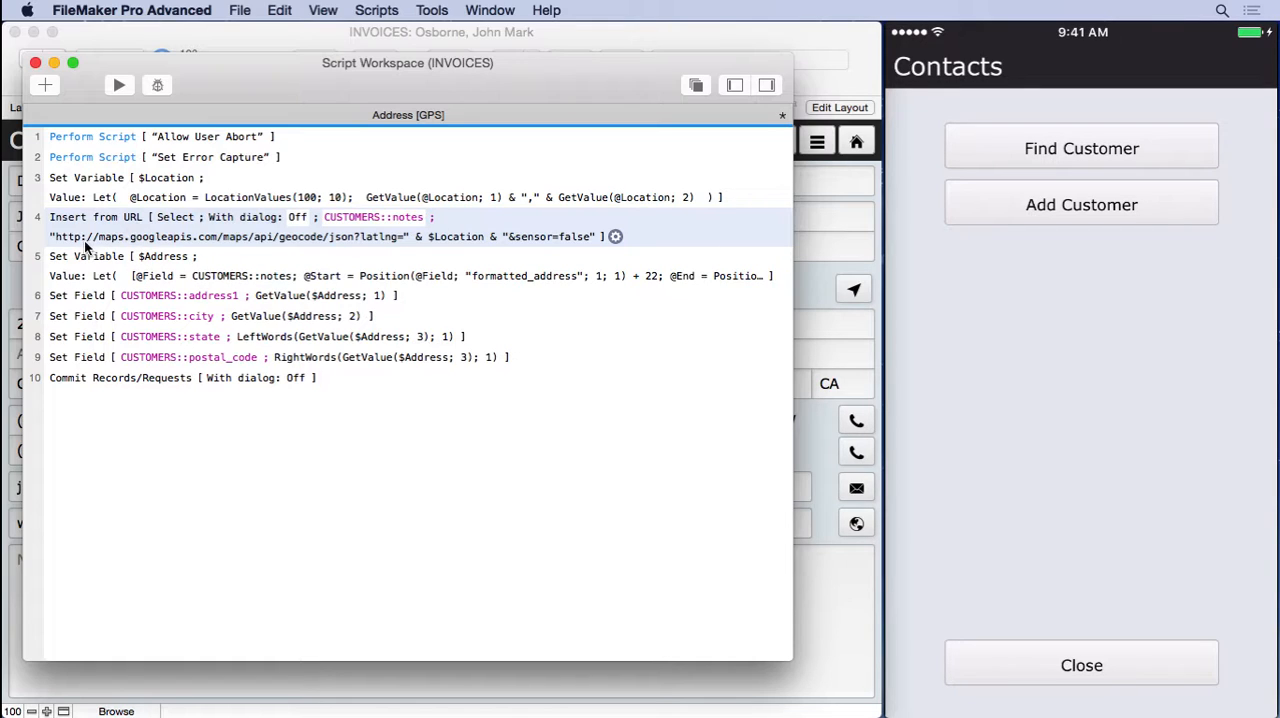
mouse_move(236, 248)
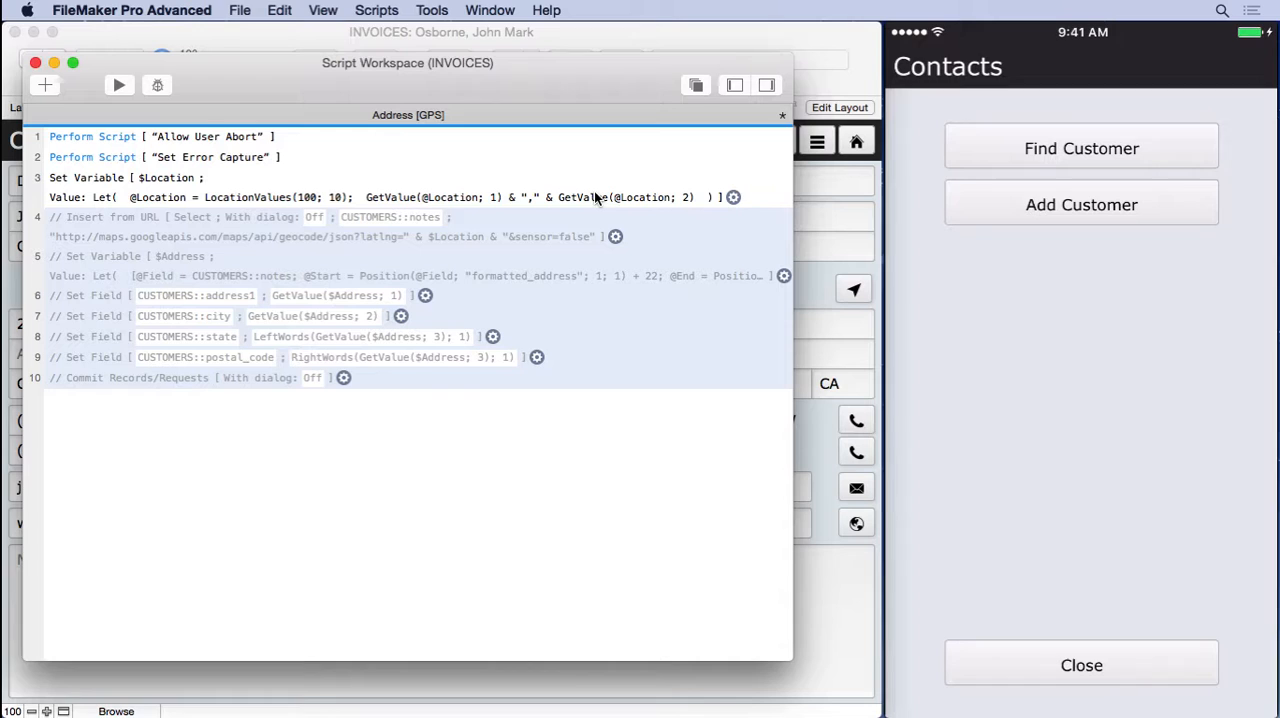
mouse_move(588, 188)
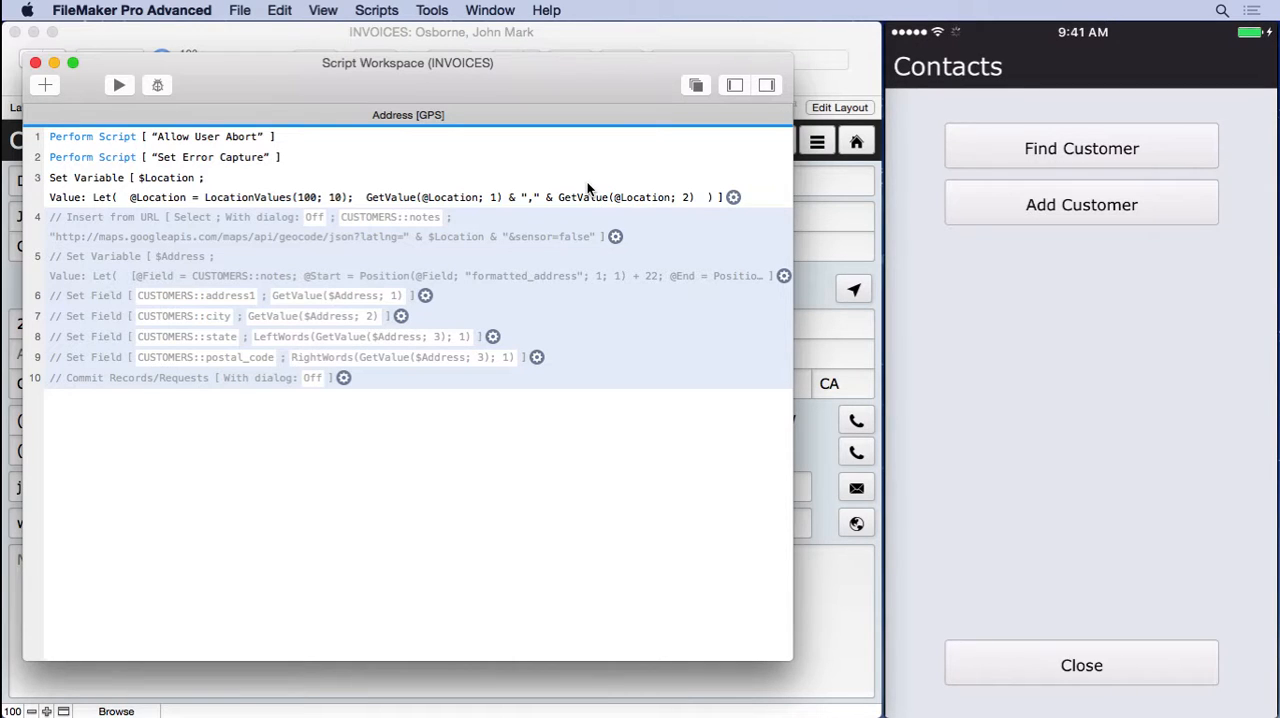
- Create a new customer record on the phone so the geocode JSON can fill its Notes
left_click(1080, 204)
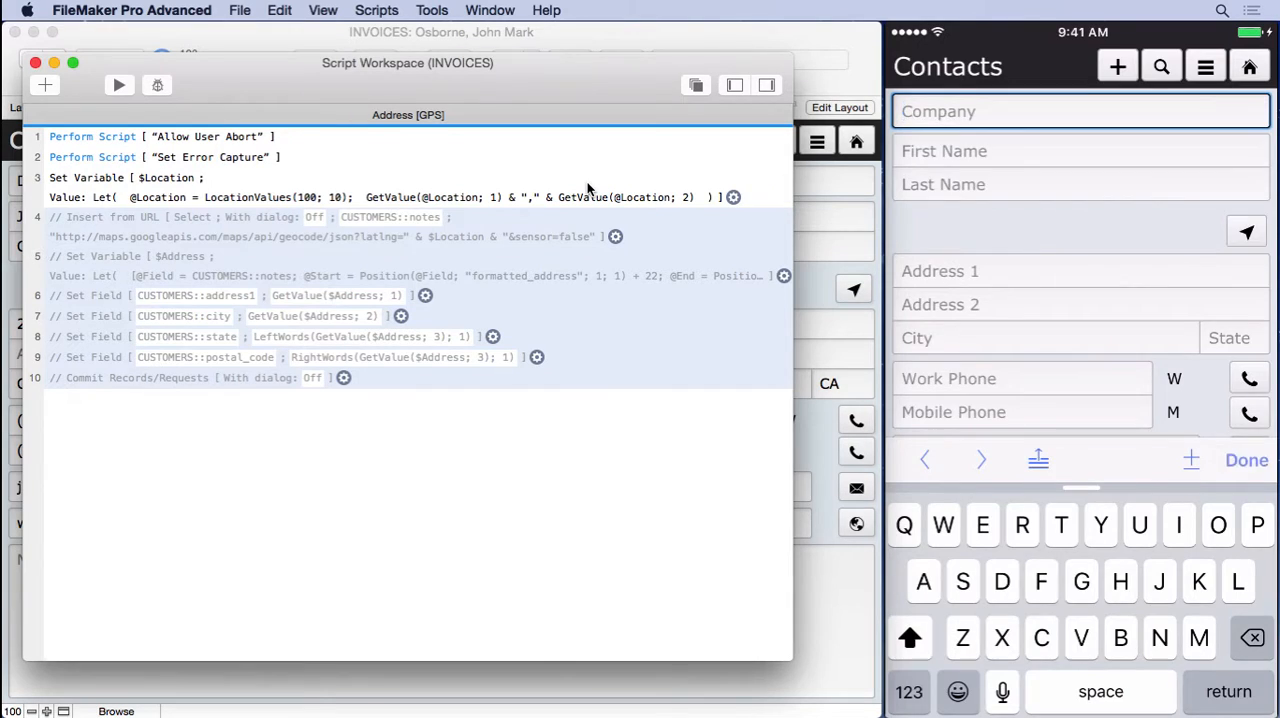
left_click(1246, 460)
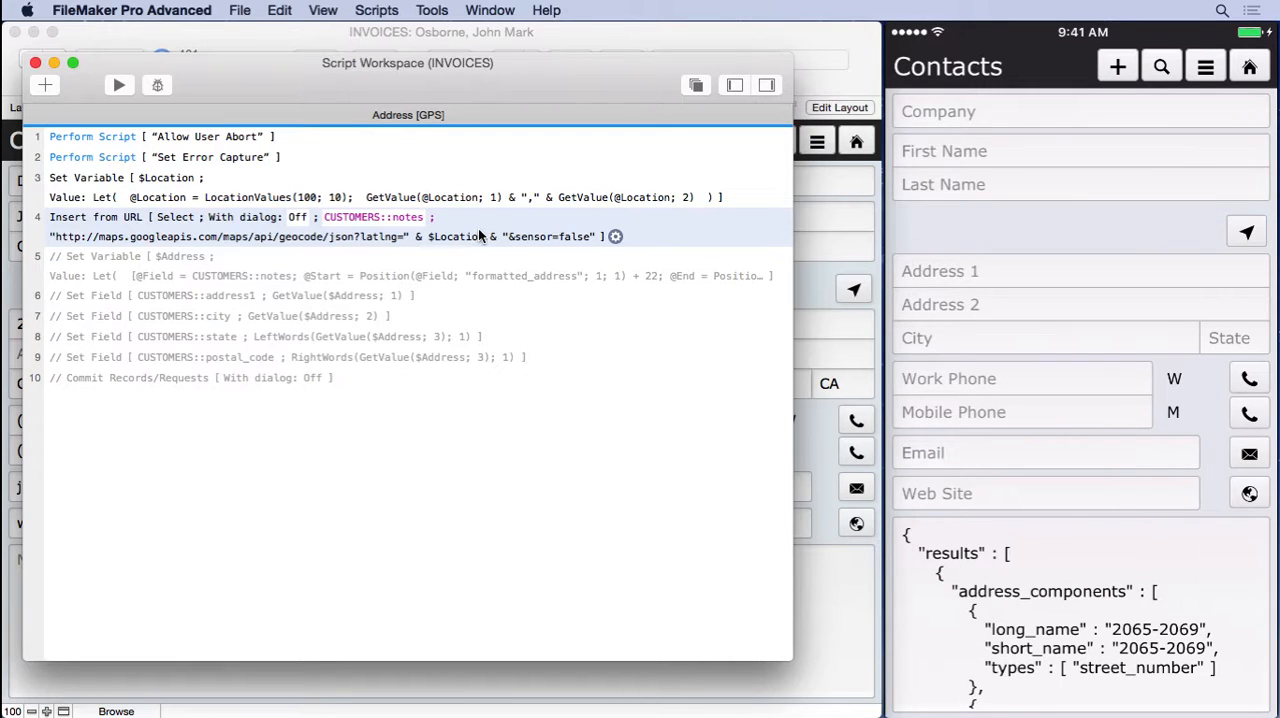
- Review the Insert from URL geocode URL calculation using $Location, then close the options unchanged
left_click(616, 236)
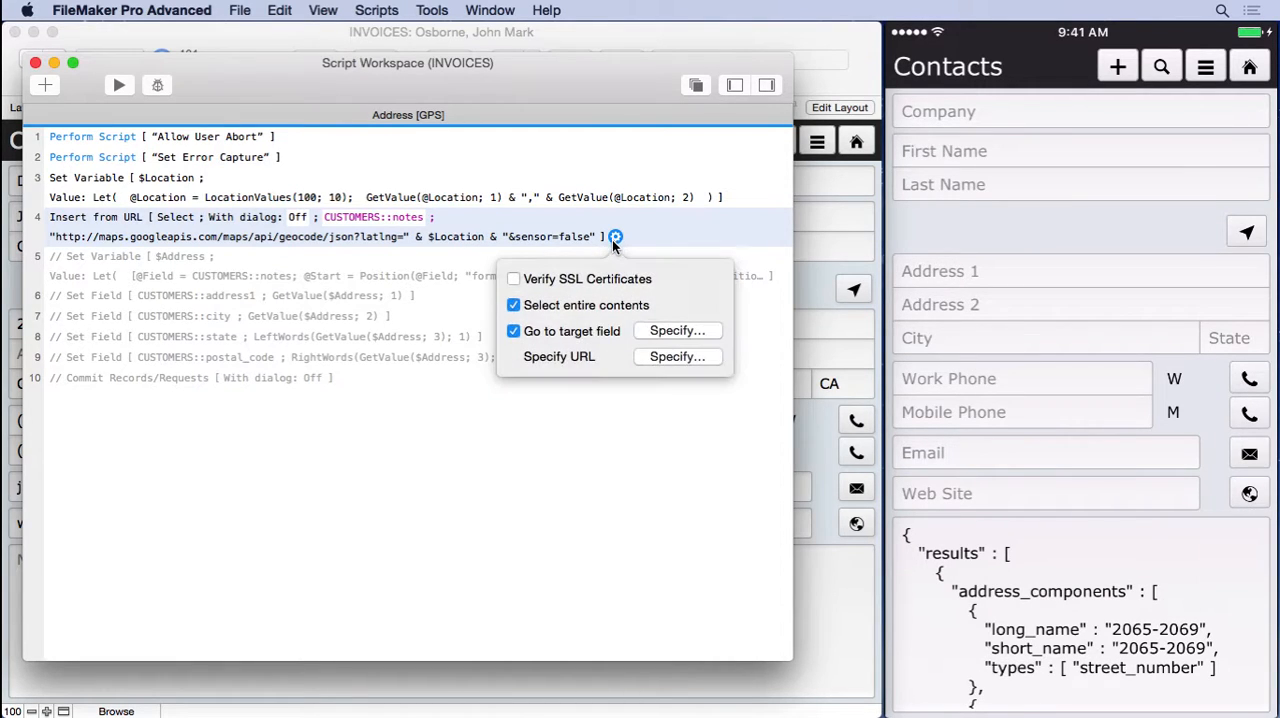
left_click(676, 356)
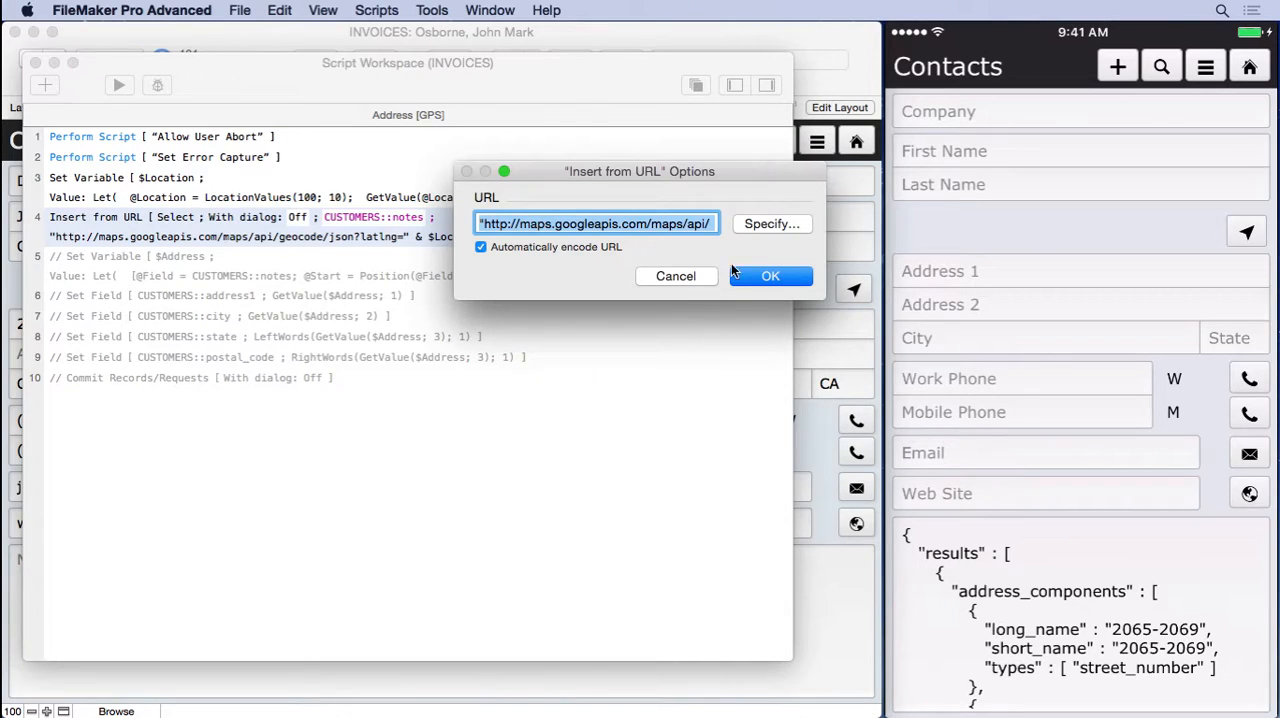
left_click(772, 222)
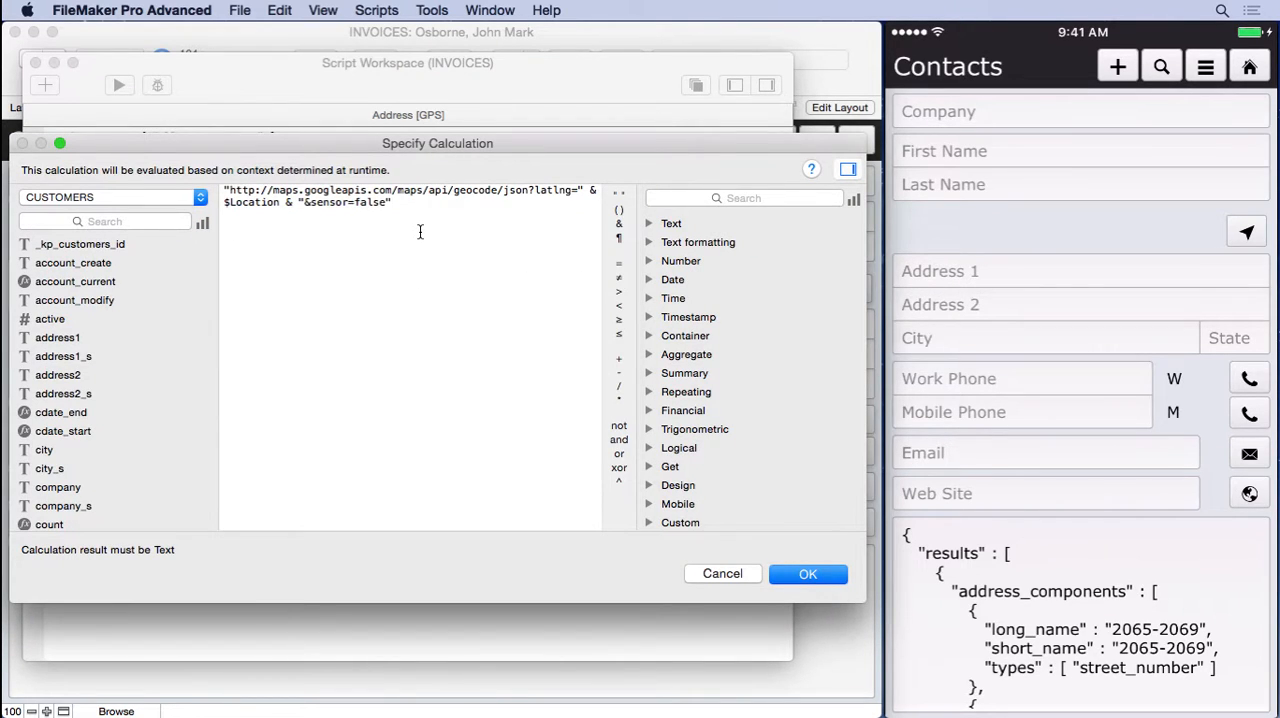
left_click(390, 202)
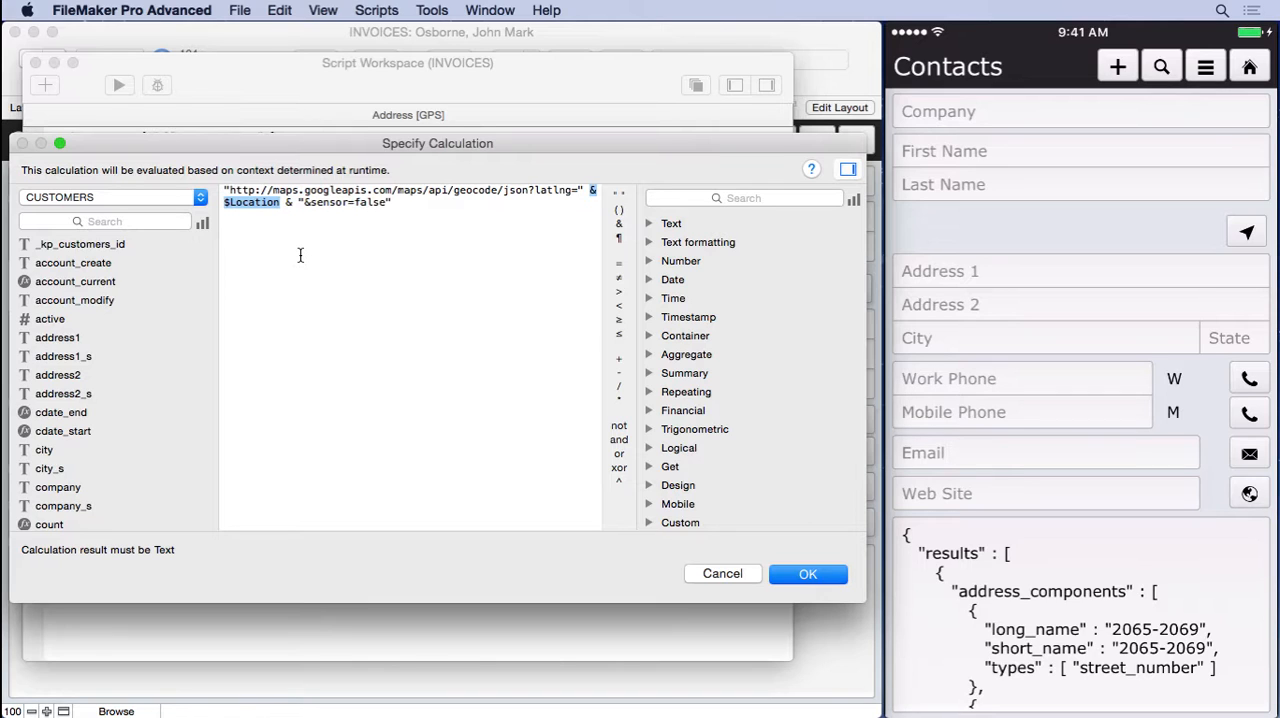
mouse_move(548, 496)
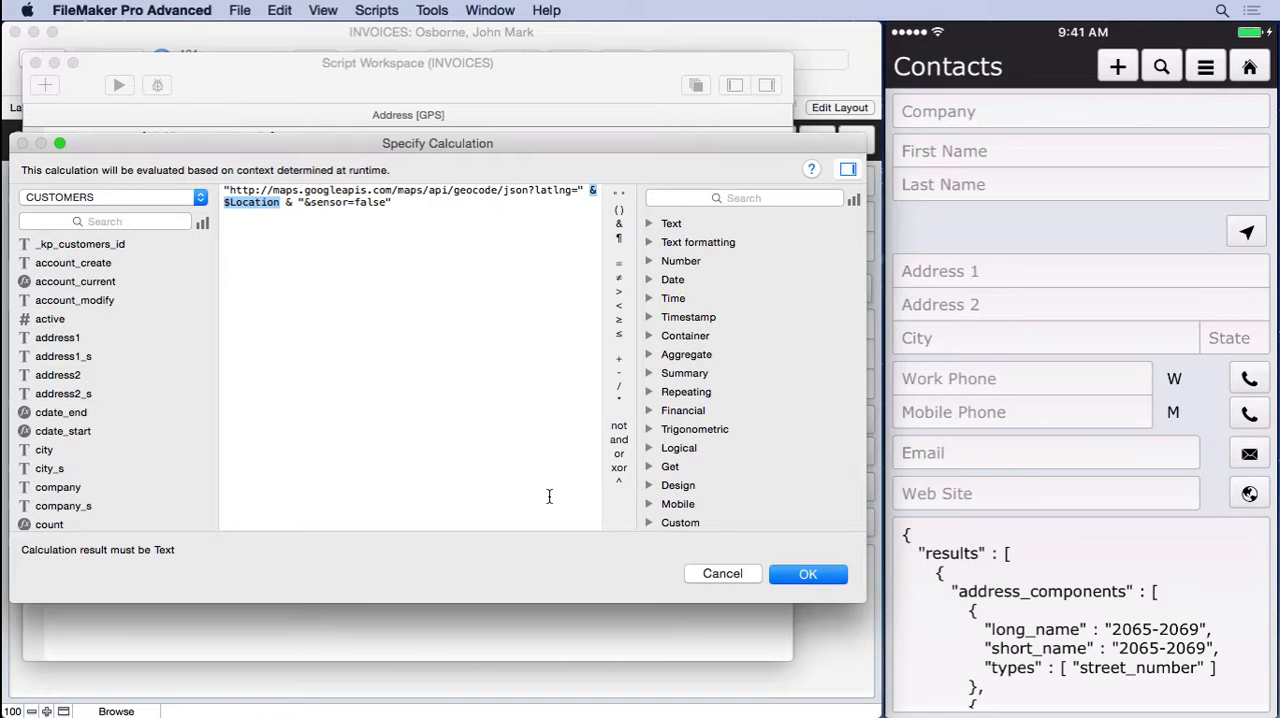
left_click(808, 572)
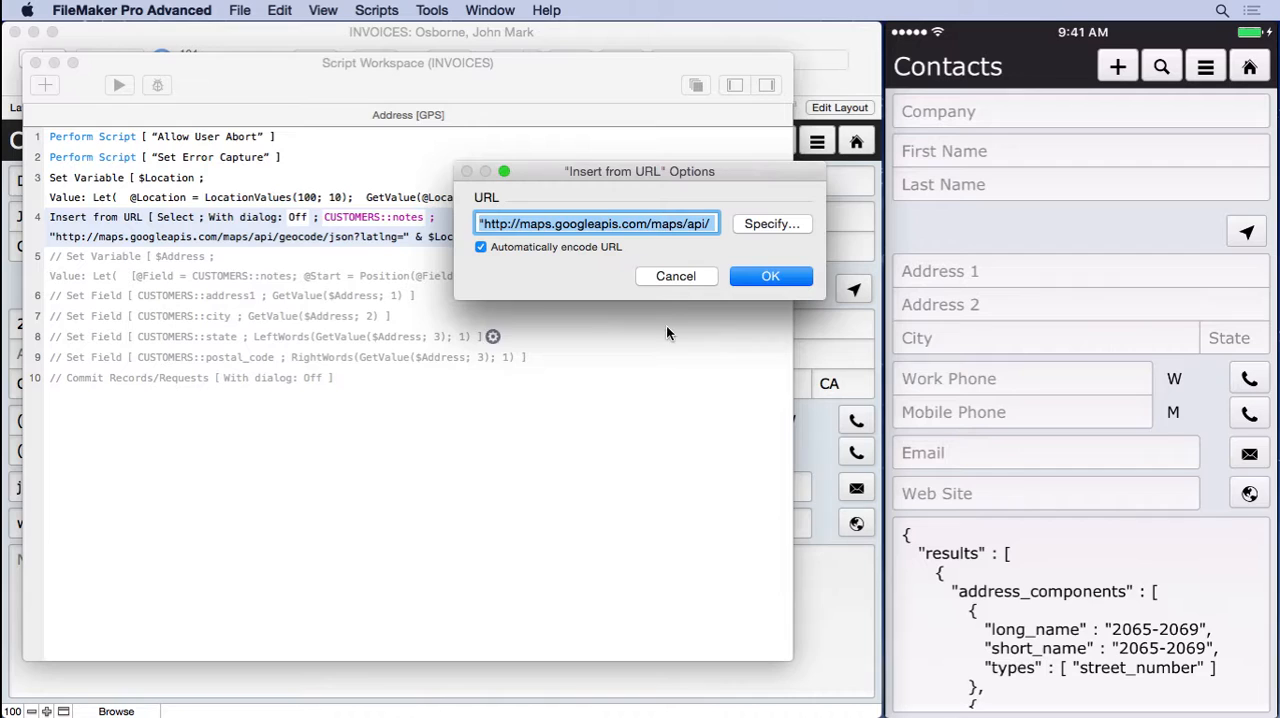
left_click(770, 276)
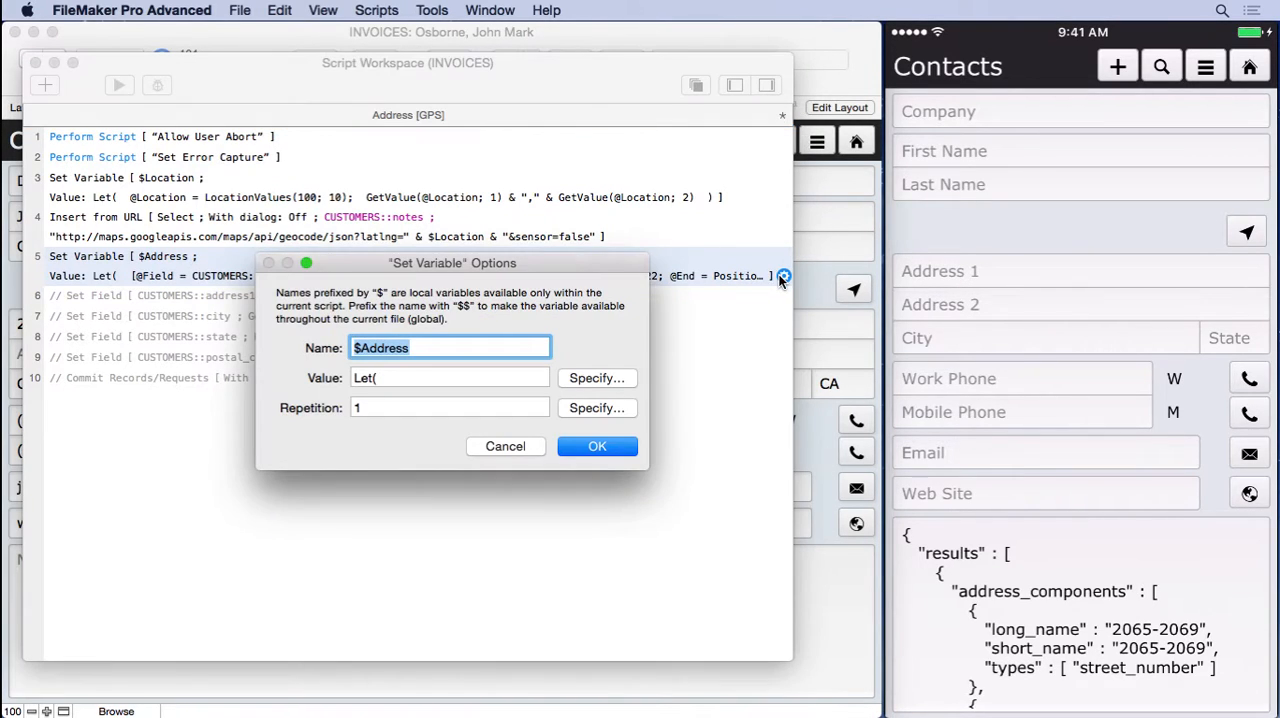
left_click(596, 376)
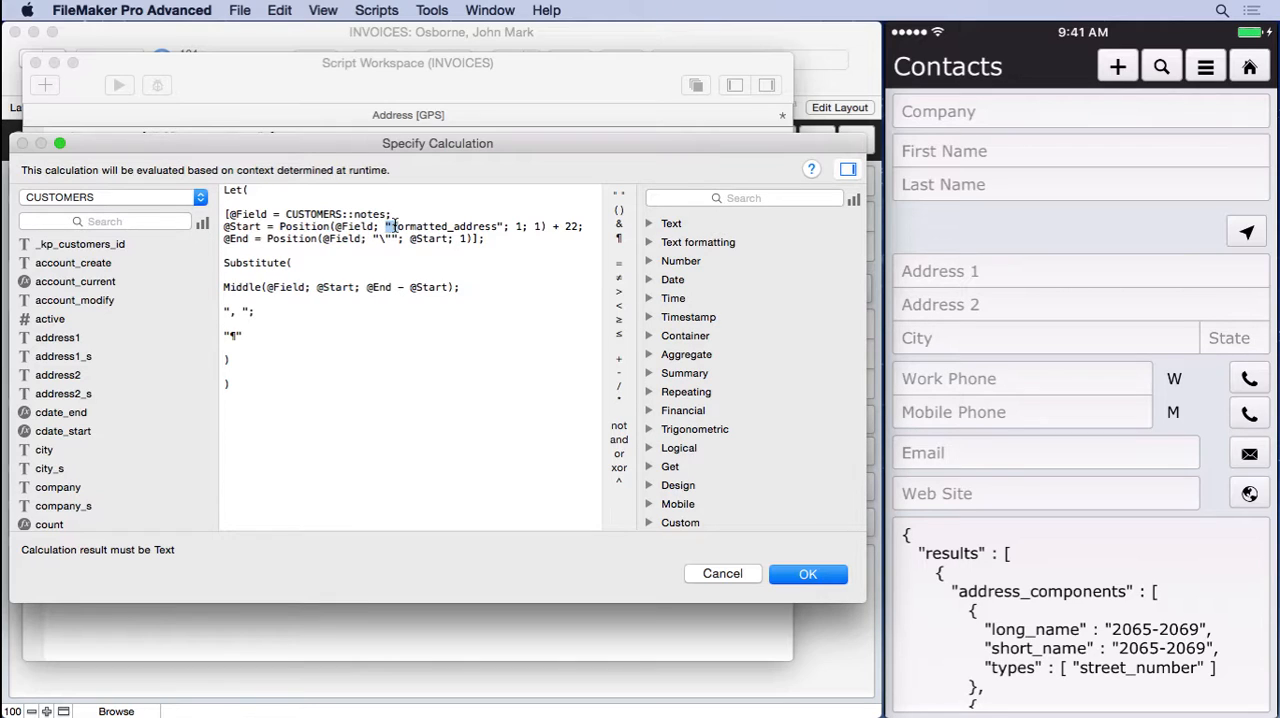
double_click(440, 226)
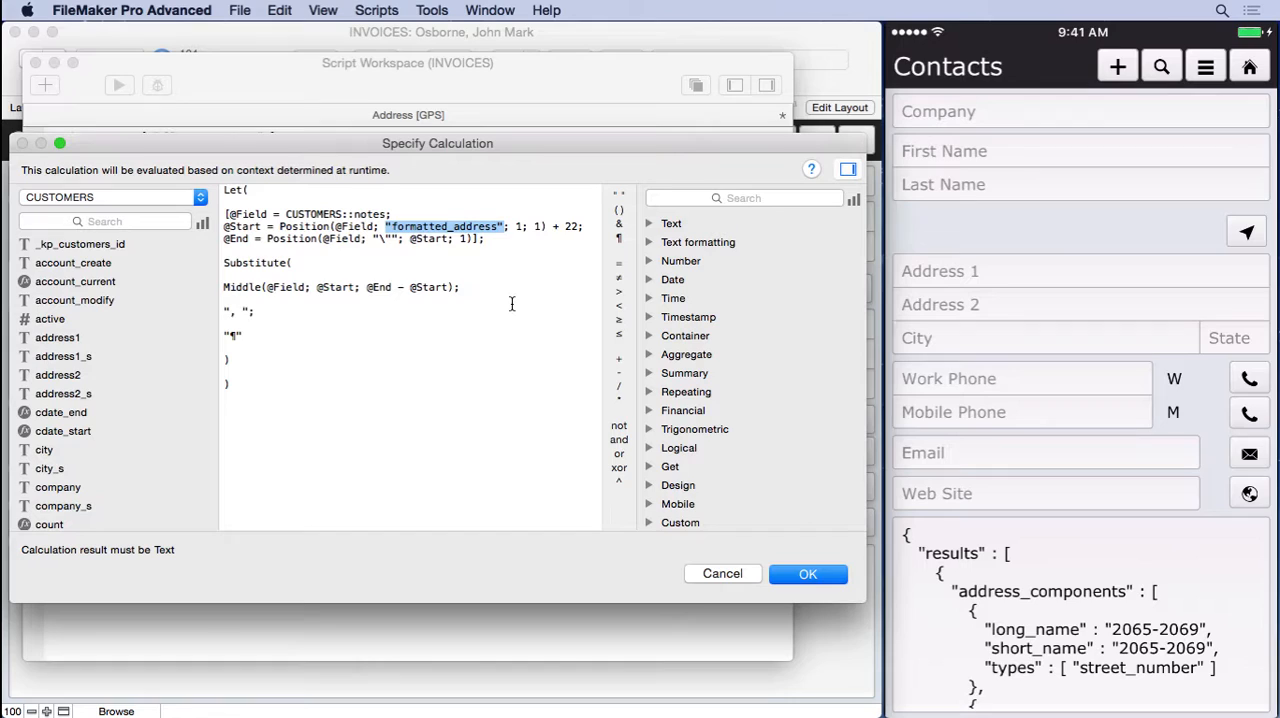
mouse_move(374, 240)
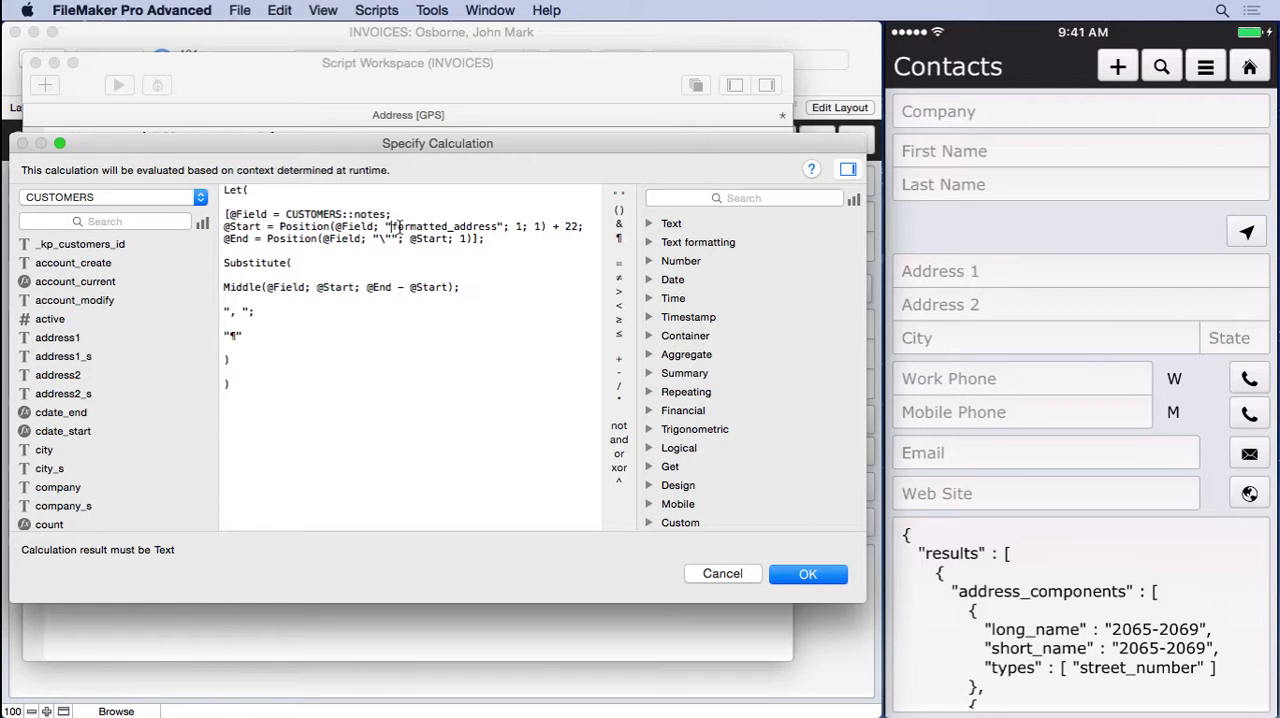
mouse_move(336, 248)
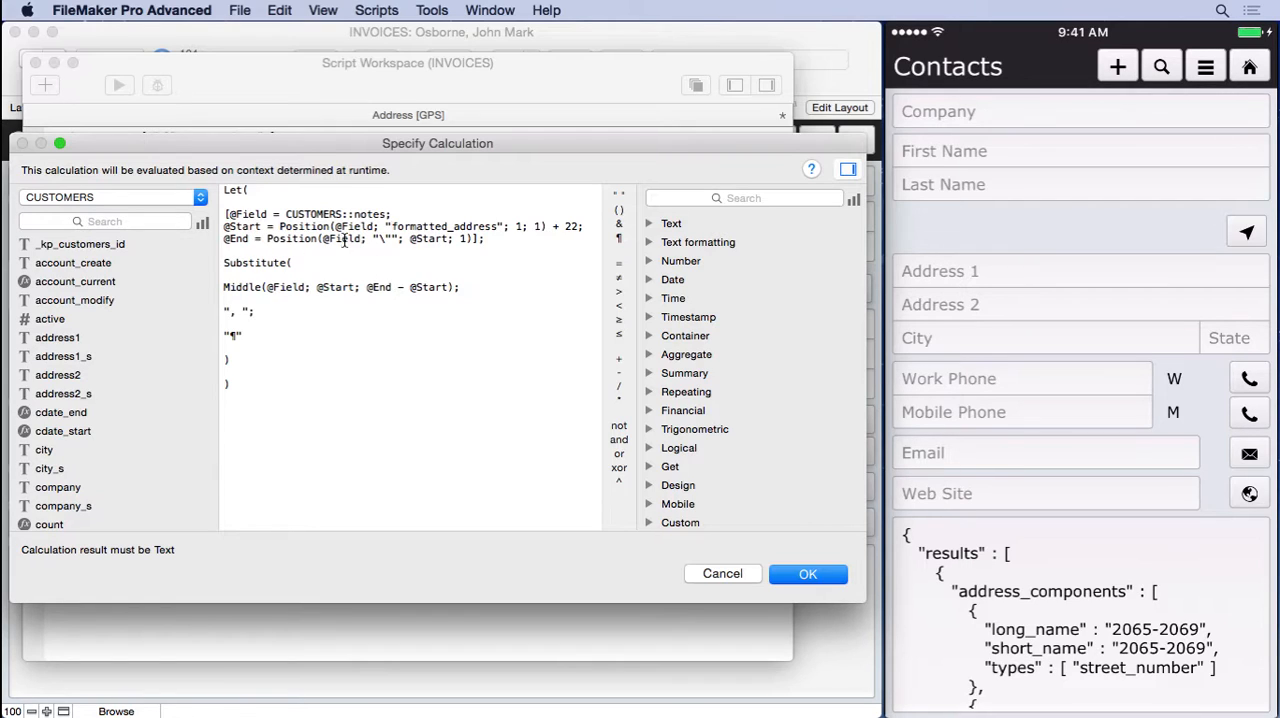
double_click(424, 238)
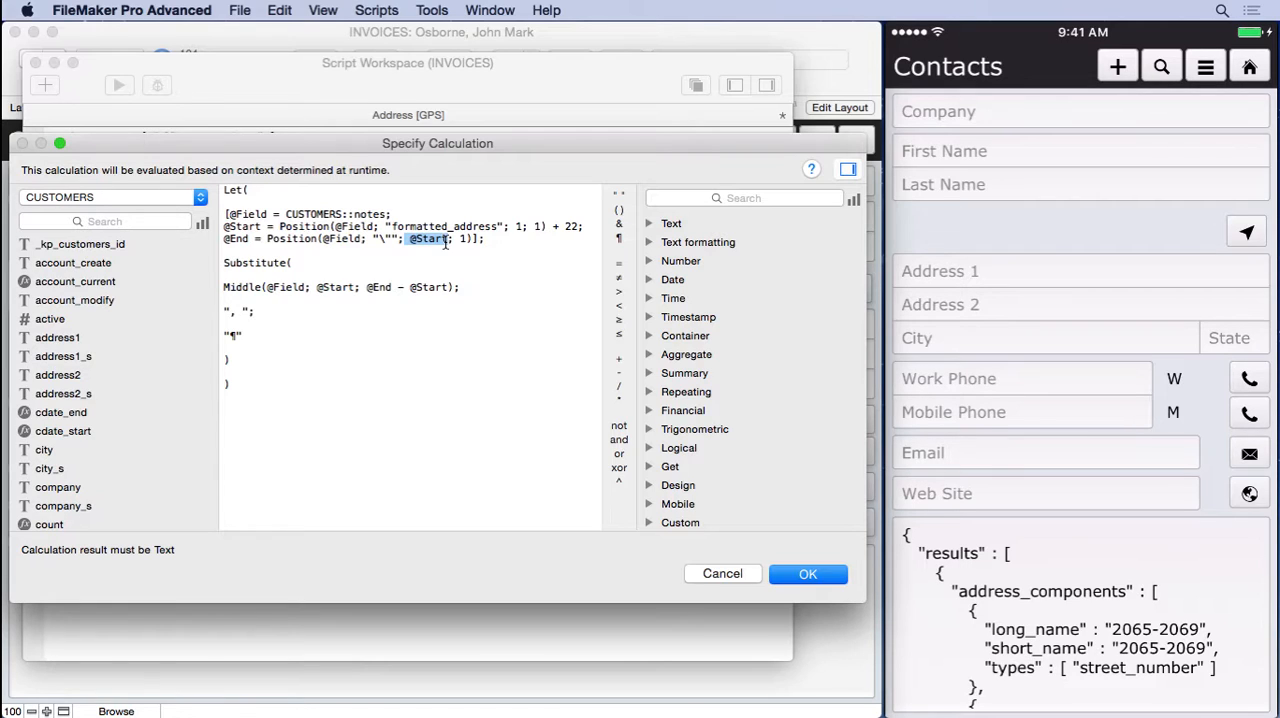
mouse_move(292, 302)
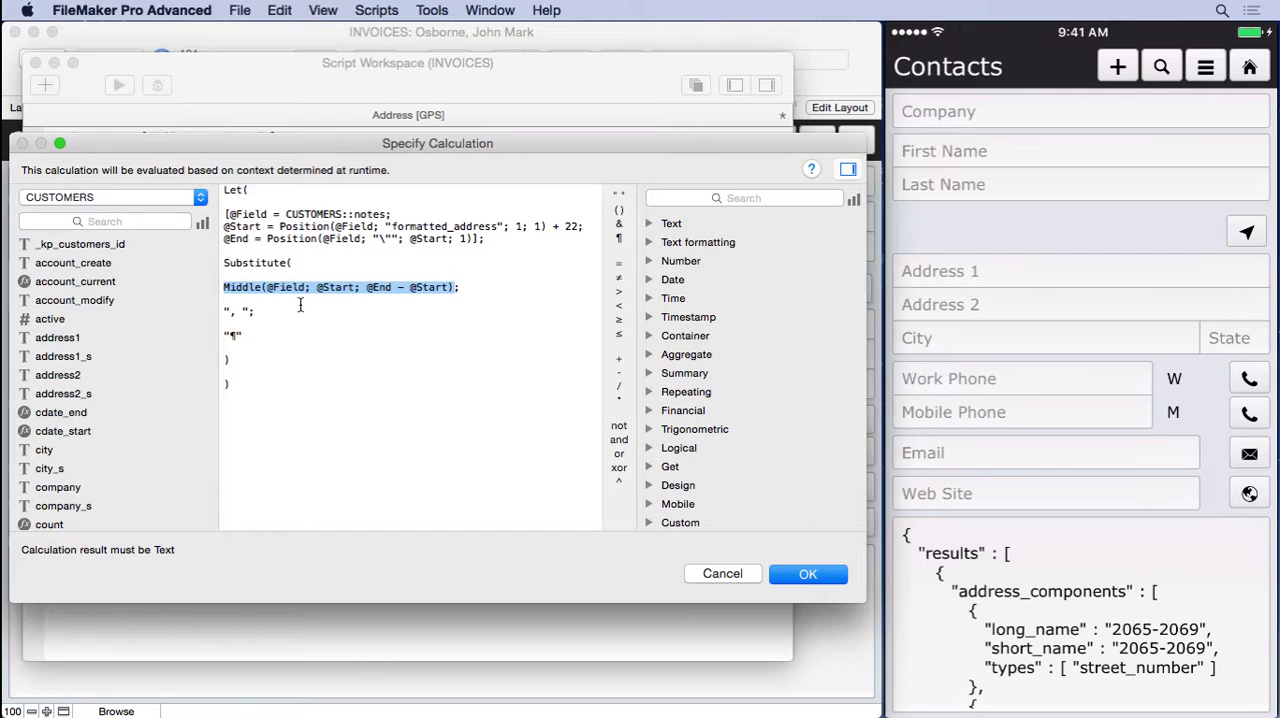
mouse_move(332, 290)
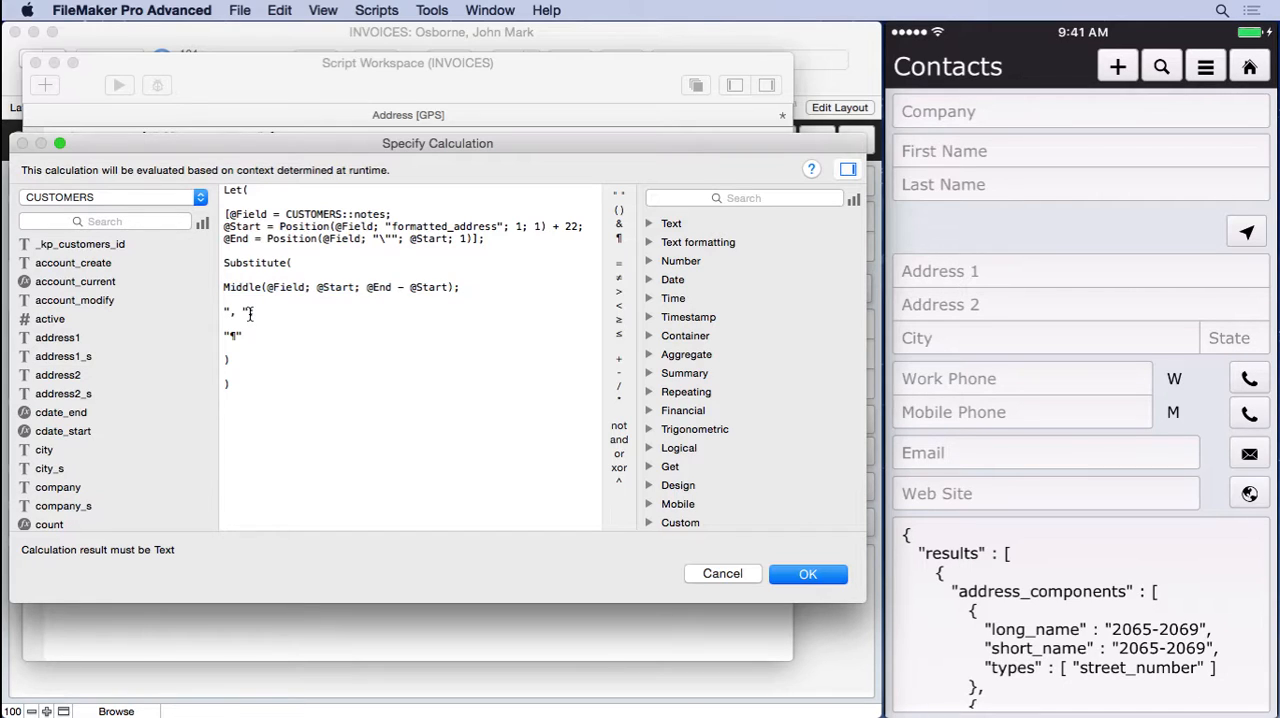
double_click(232, 312)
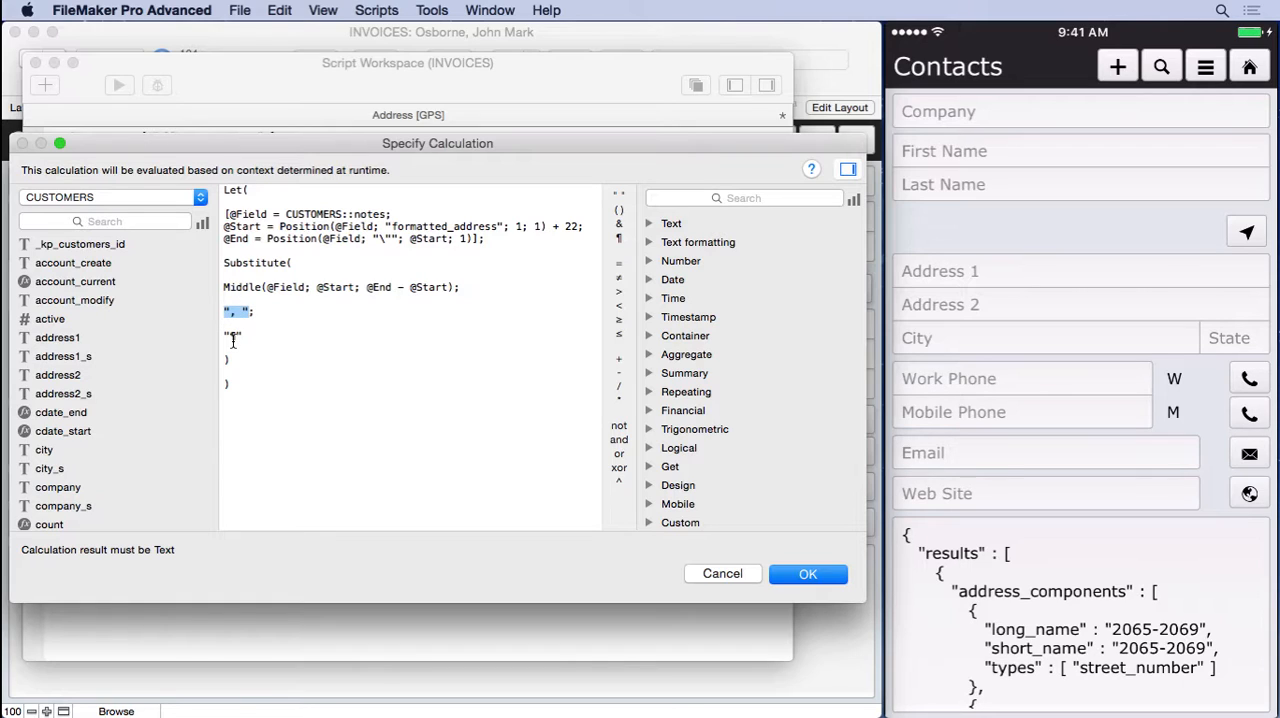
mouse_move(660, 530)
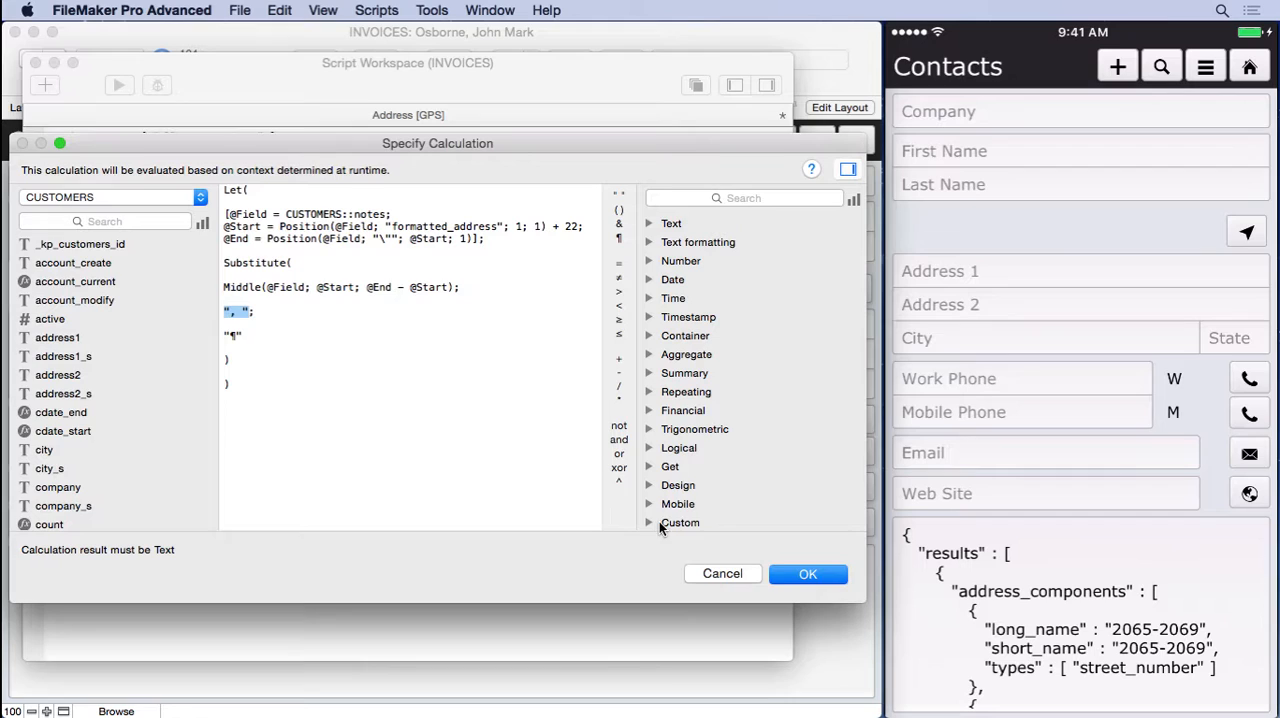
left_click(808, 572)
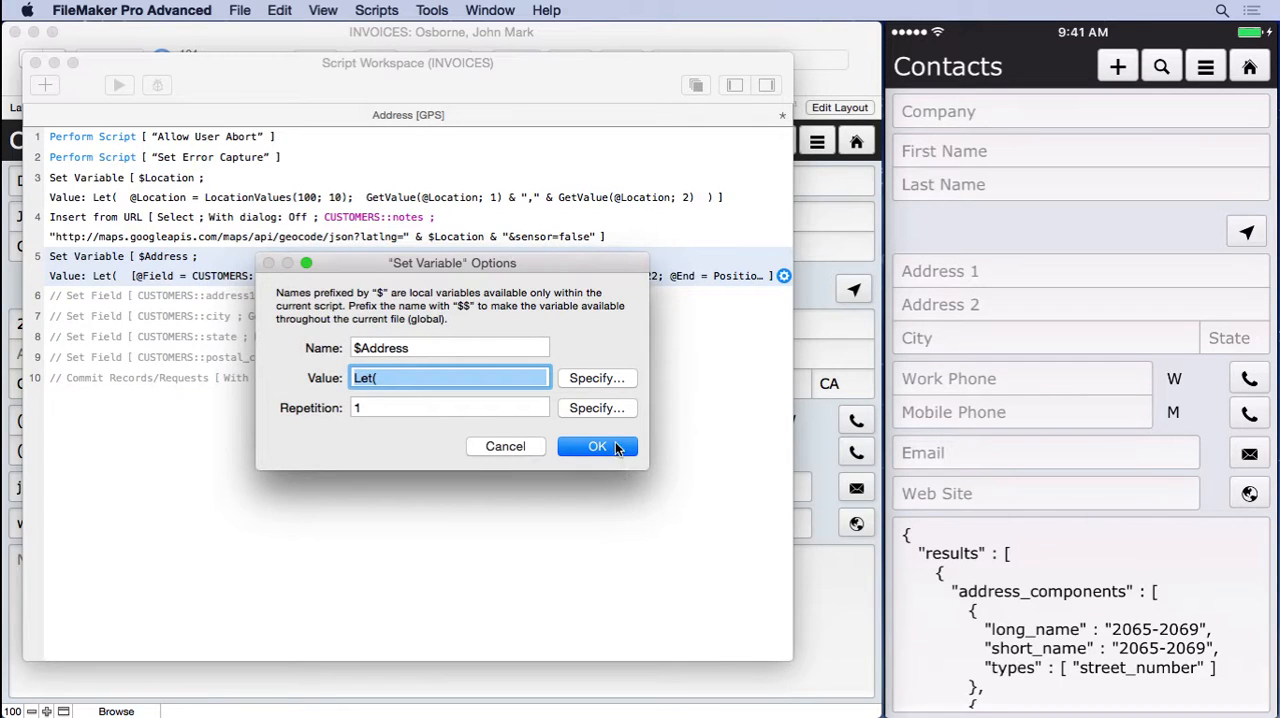
left_click(596, 446)
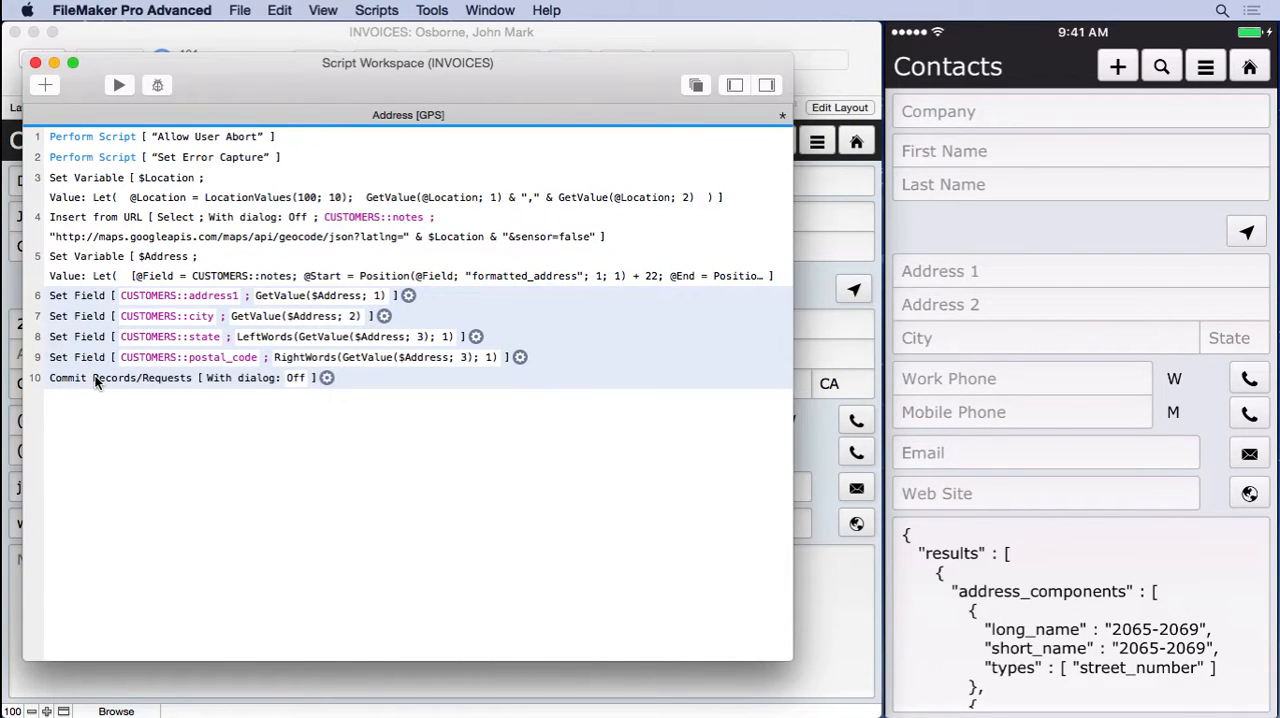
- Review the Set Field state and Commit Records steps, then close Script Workspace back to the contact record
double_click(320, 296)
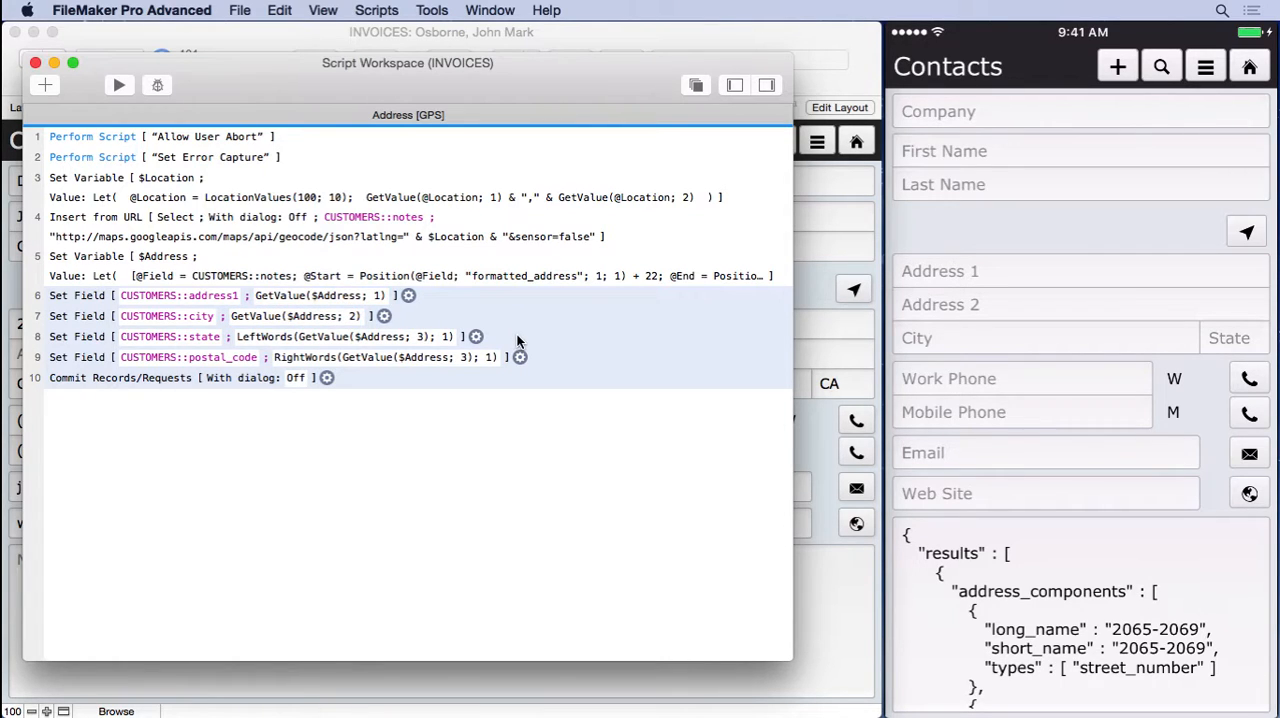
left_click(344, 336)
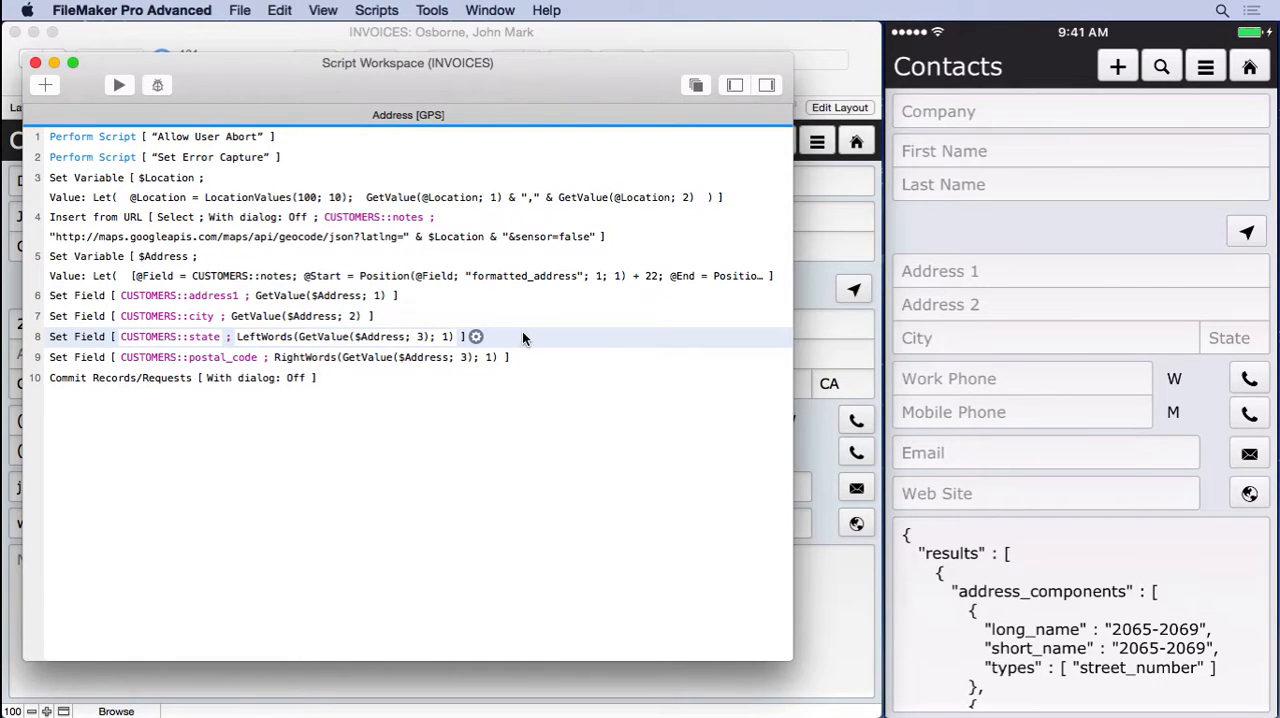
mouse_move(528, 340)
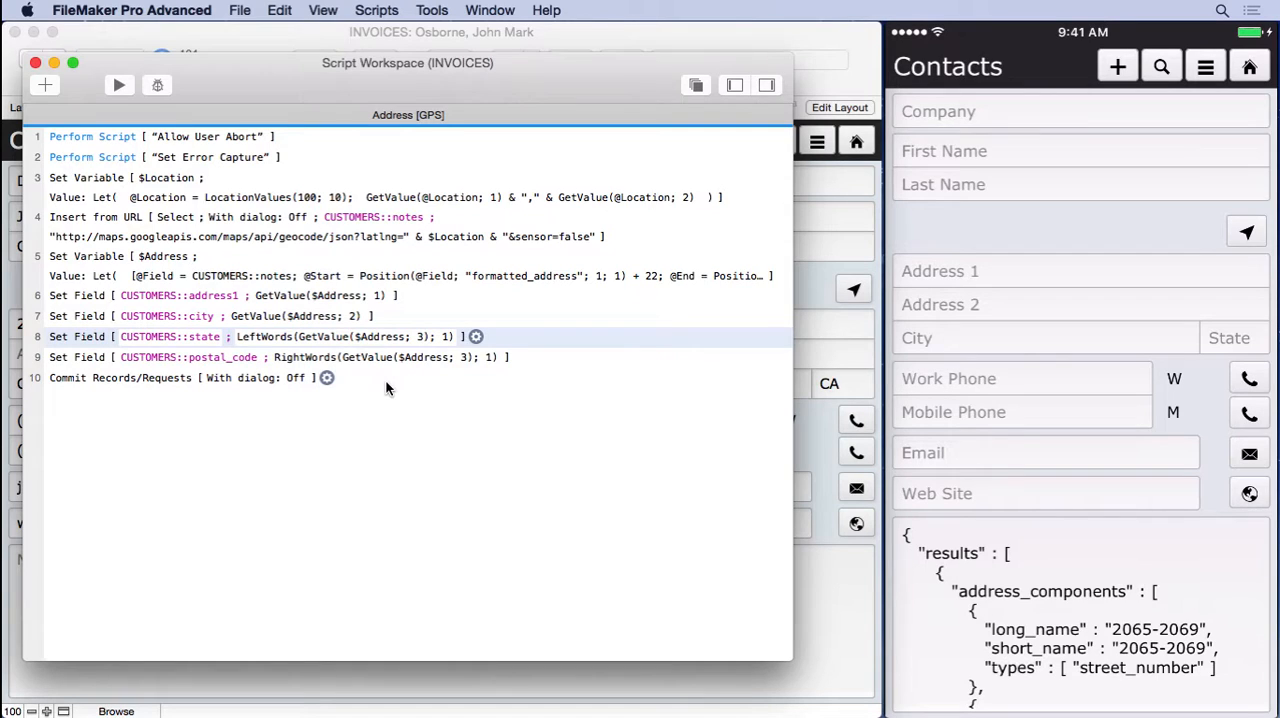
left_click(378, 376)
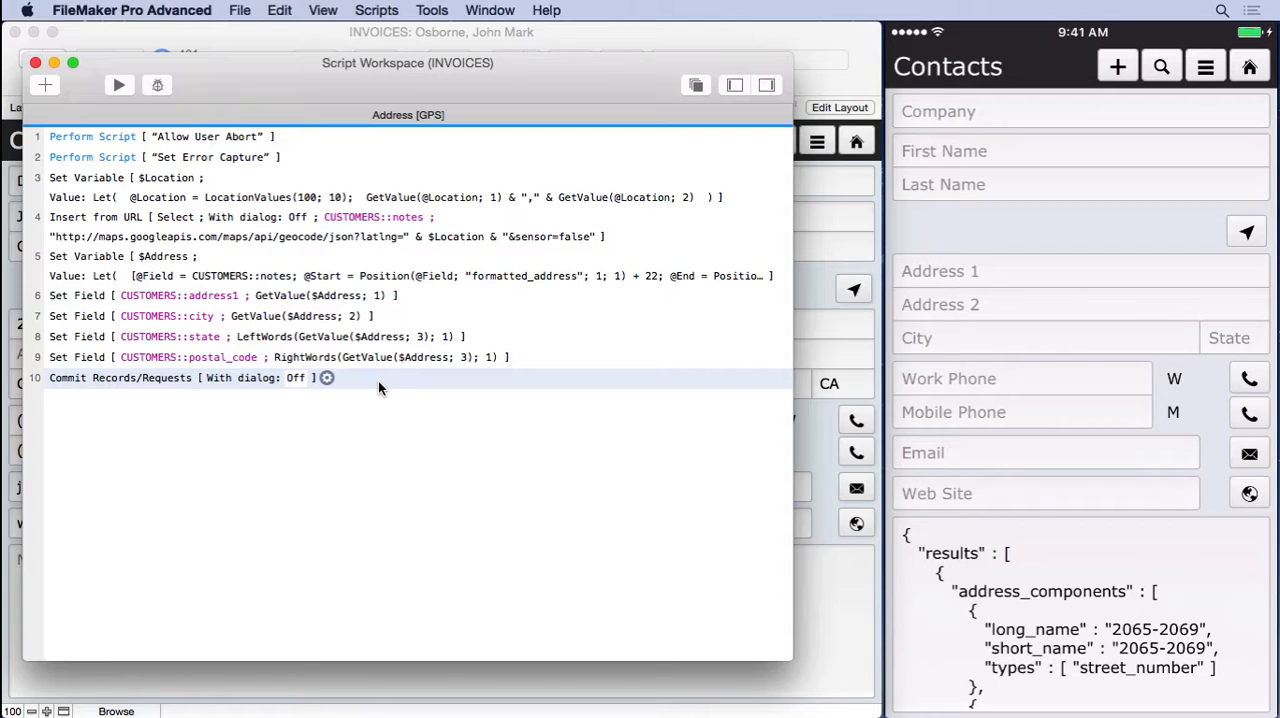
mouse_move(208, 218)
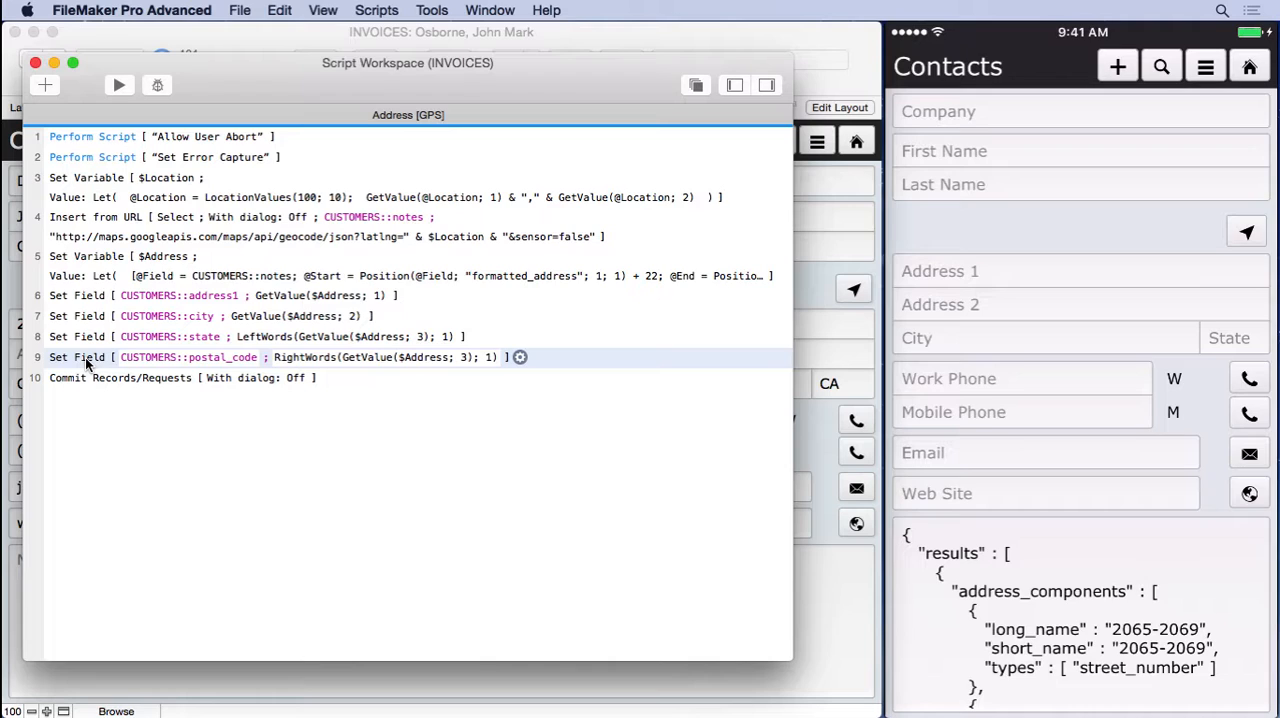
mouse_move(70, 310)
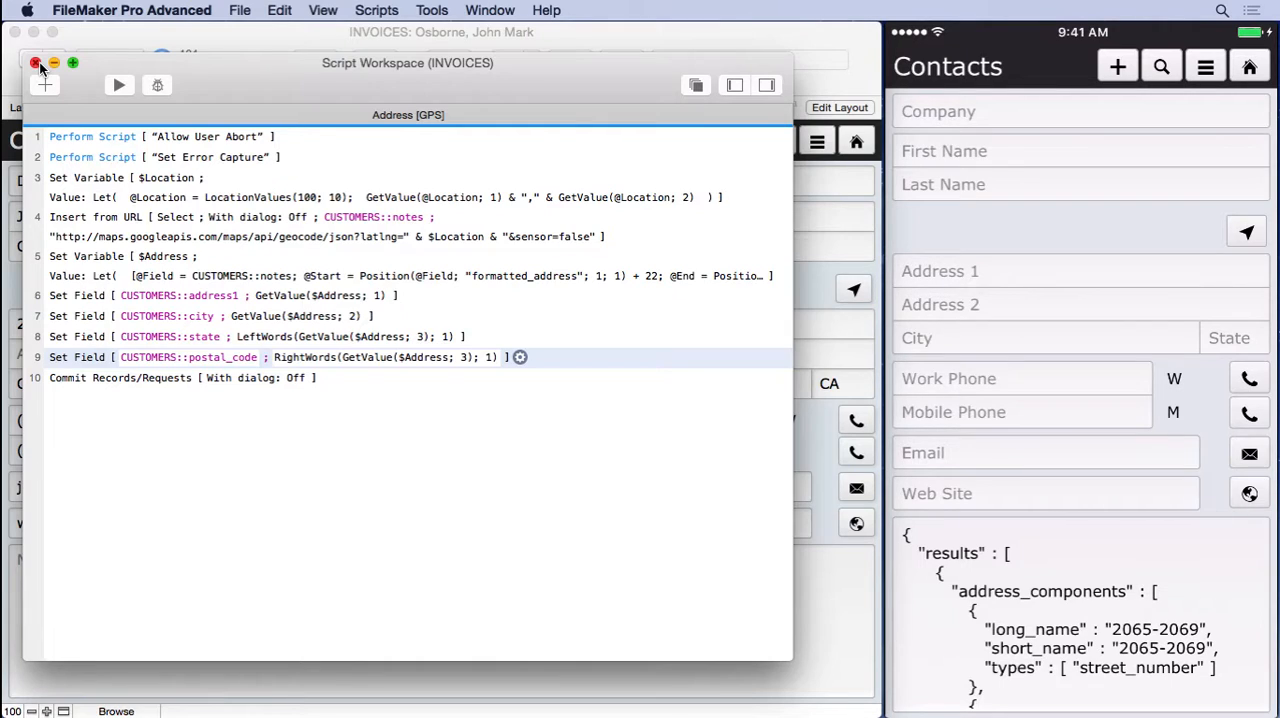
left_click(36, 62)
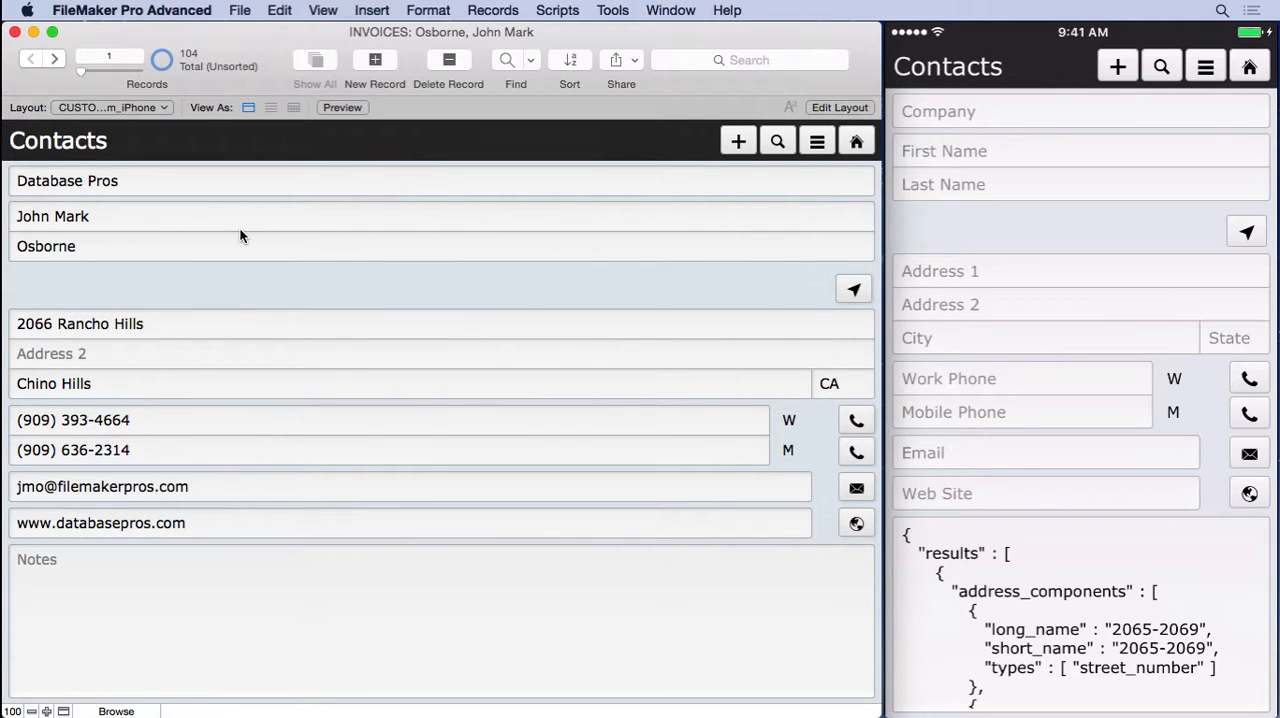